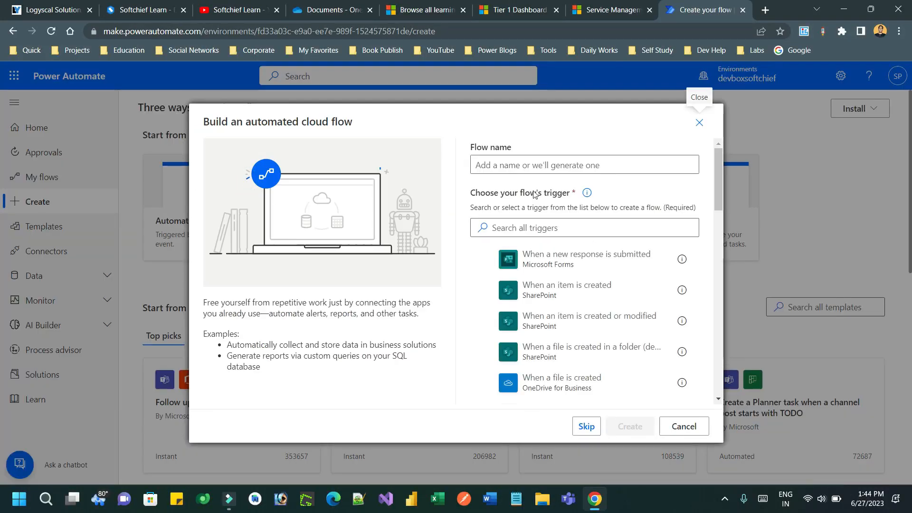
- Name the new cloud flow 'Approvals with attachment from Dataverse File Column'
click(584, 164)
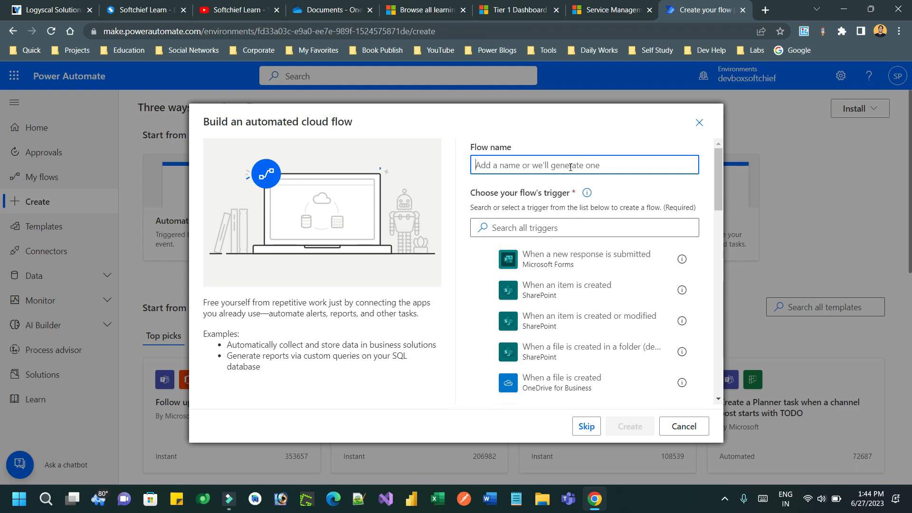
text(App)
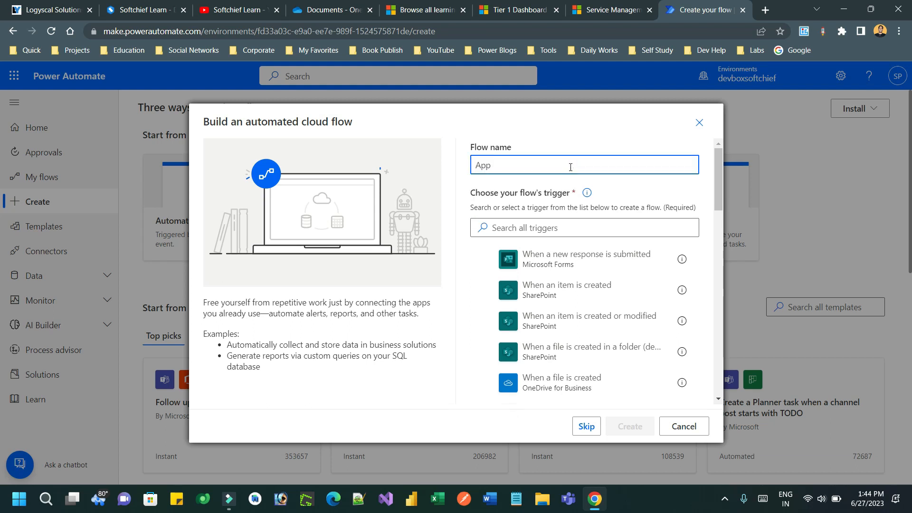
text(Approvals w)
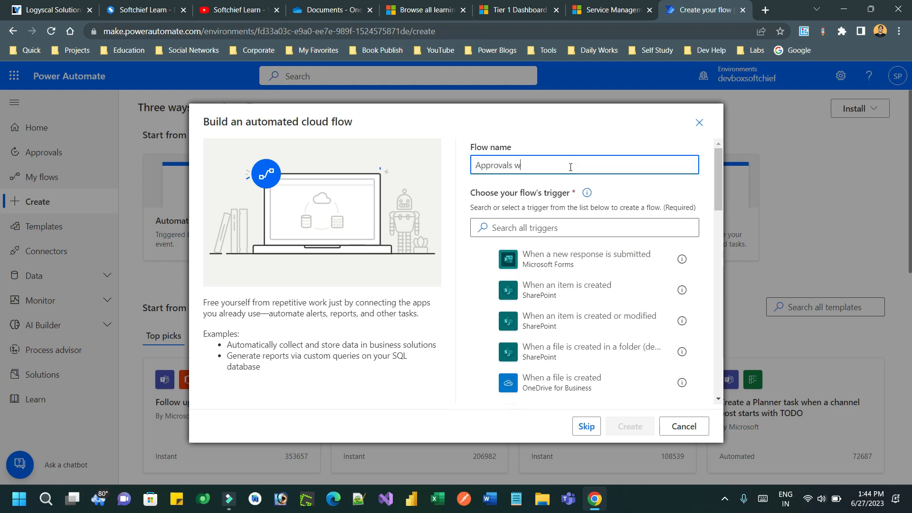
text(ith attach)
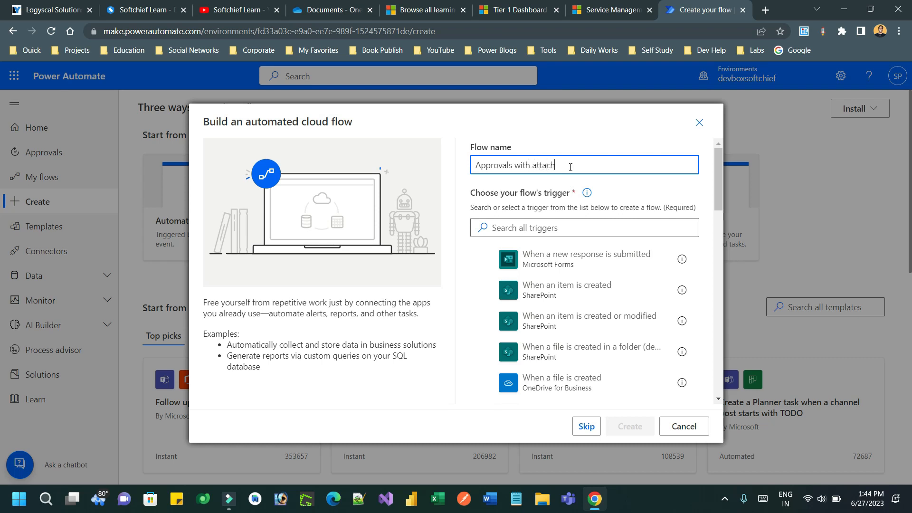
text(ment from)
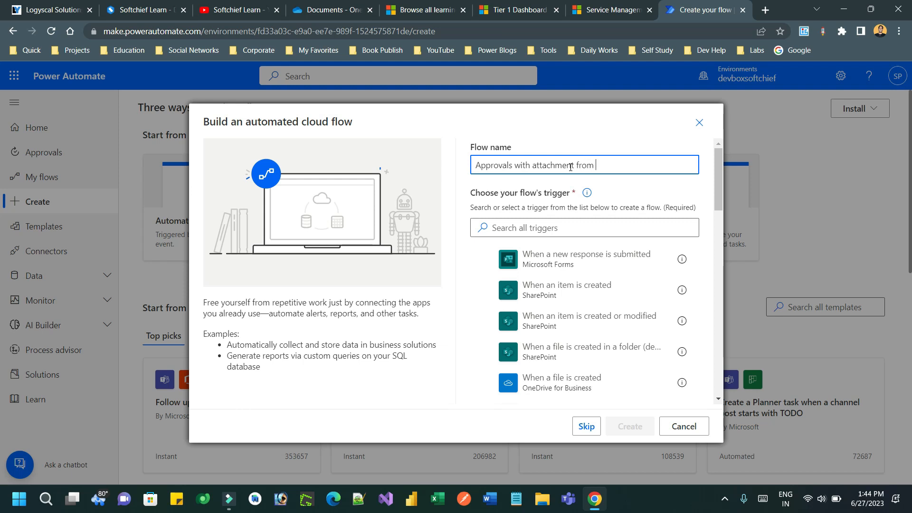
text(Datavere)
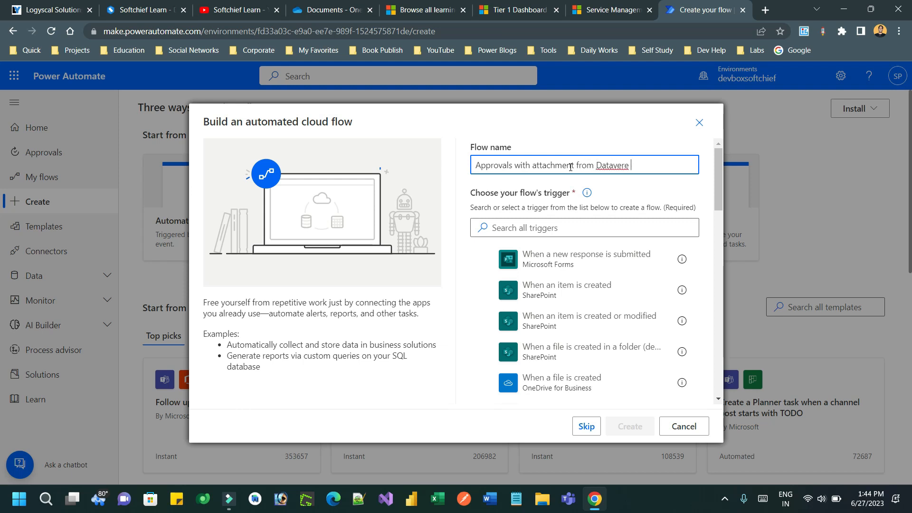
text(File Column)
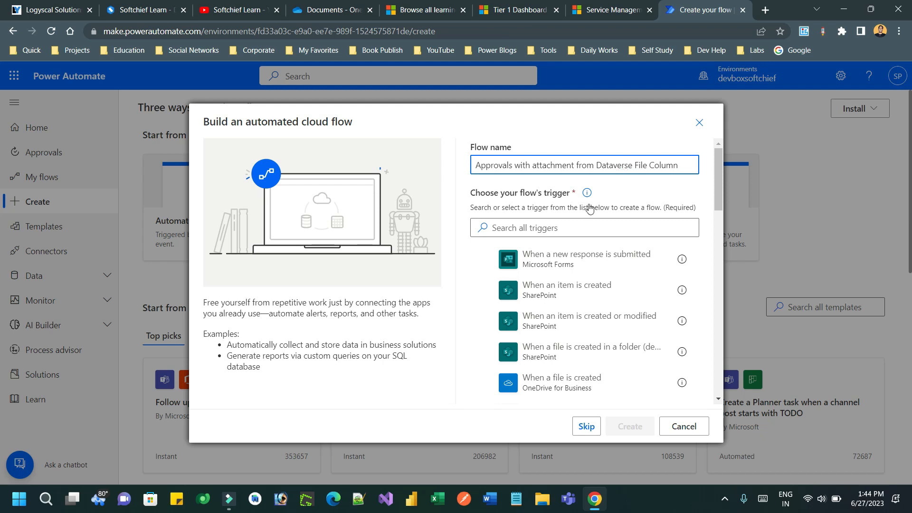
text(Data)
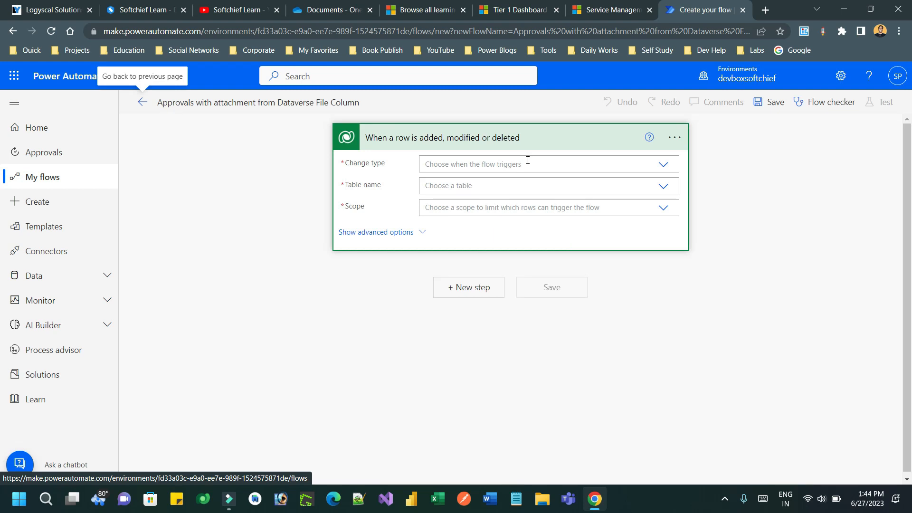
- Set the Dataverse trigger to Modified, Students table, Organization scope, and show advanced options
text(A)
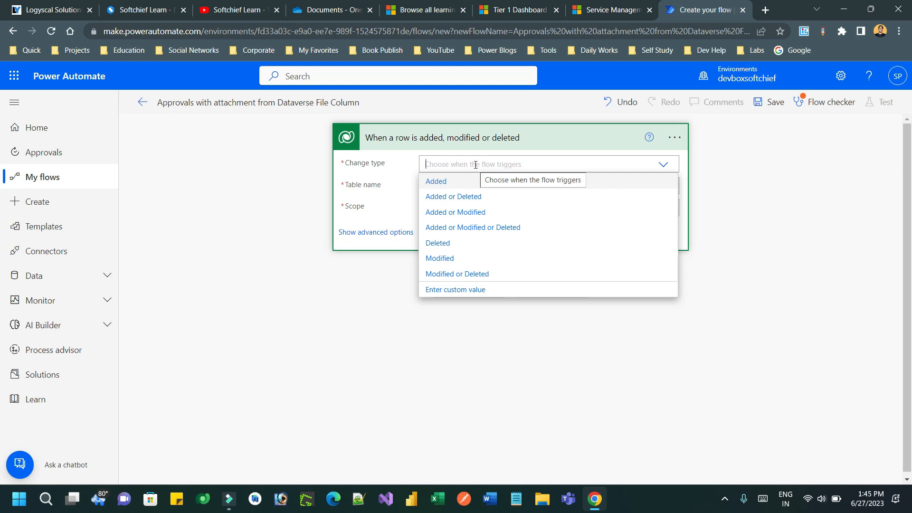
click(440, 258)
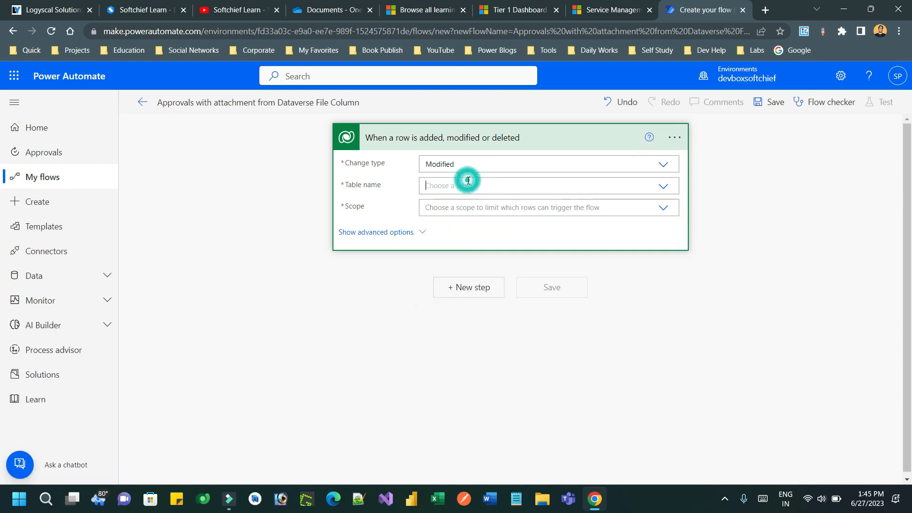
text(student)
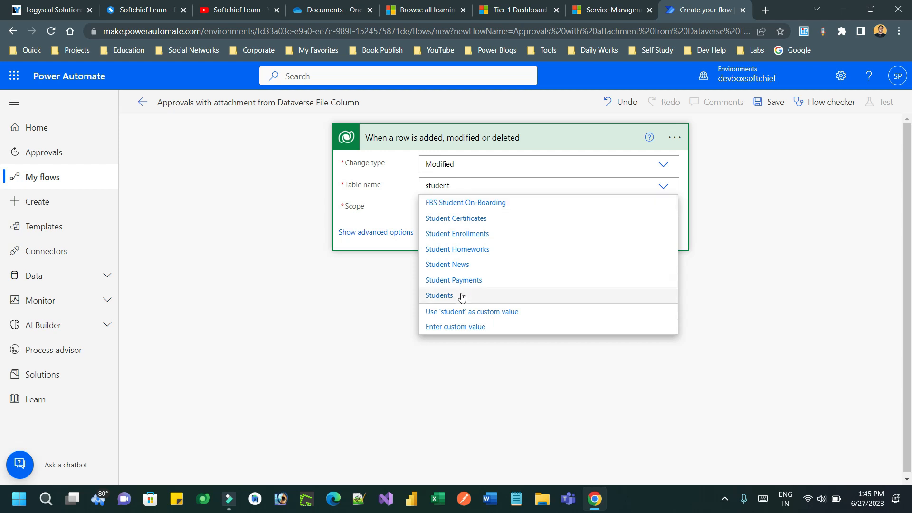
click(440, 295)
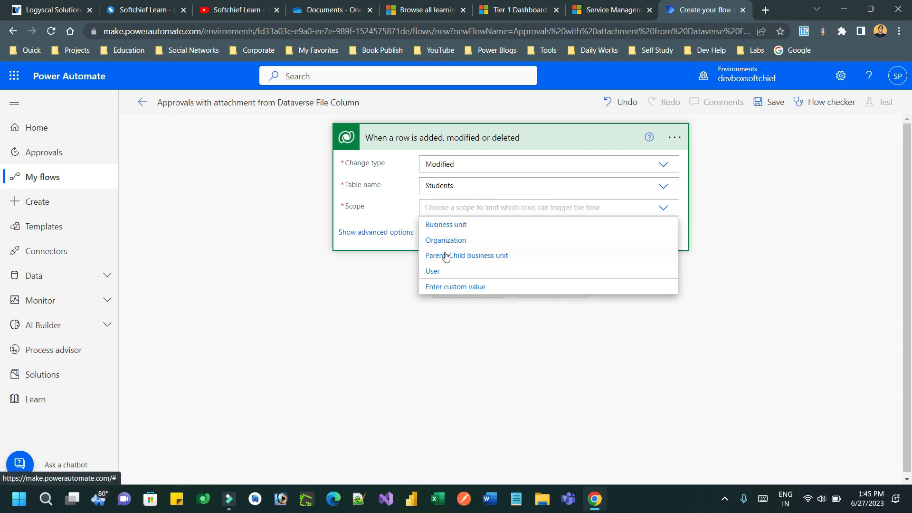
click(446, 239)
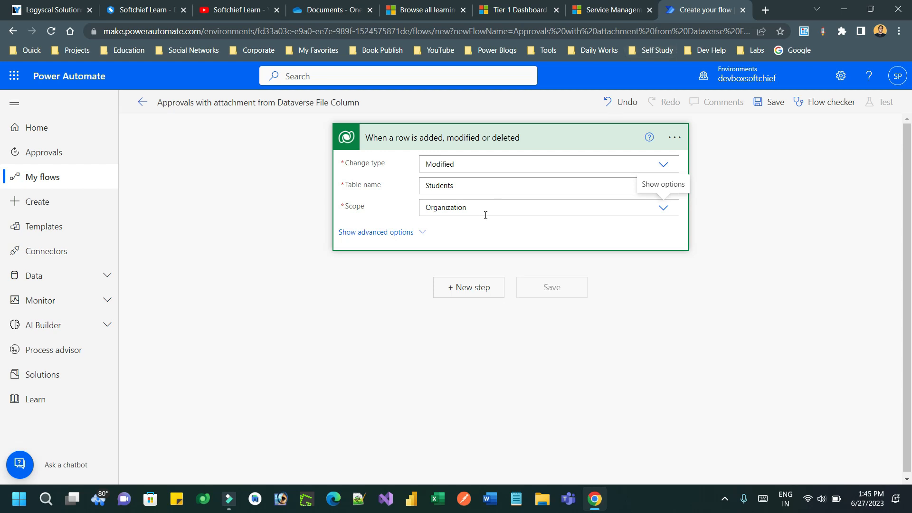
click(375, 231)
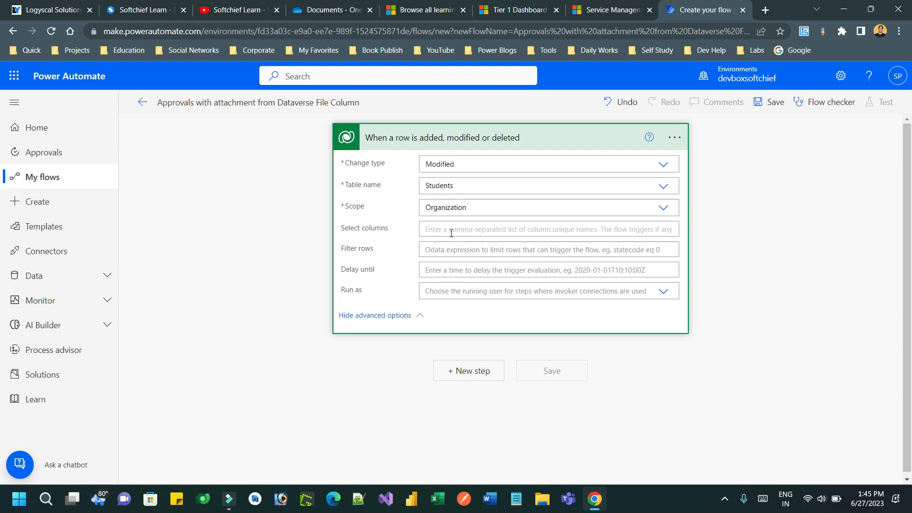
- Limit the trigger to the fbs_address column and rename it 'Send approval when address updates'
text(fbs_addre)
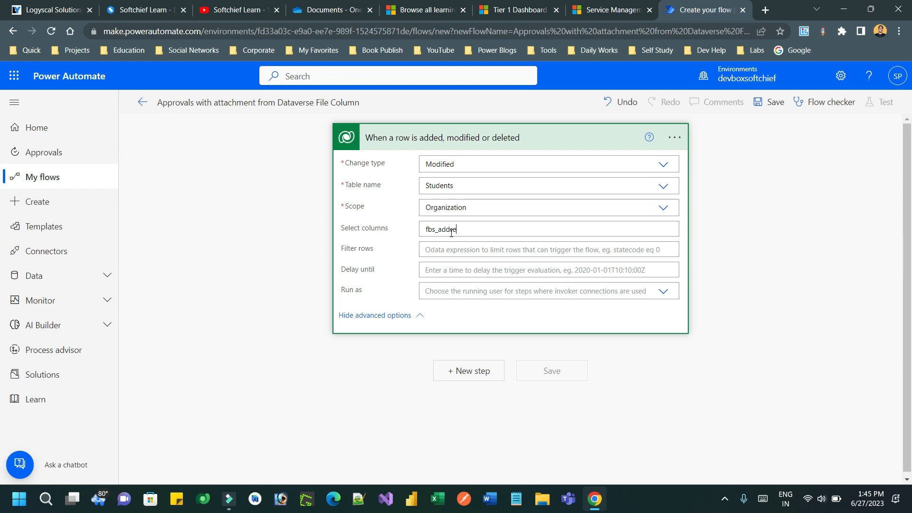
text(ss)
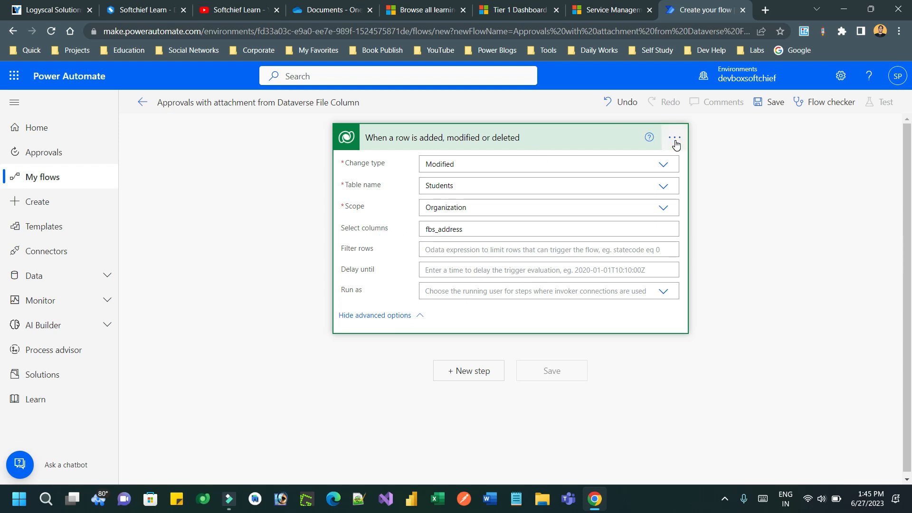
click(675, 138)
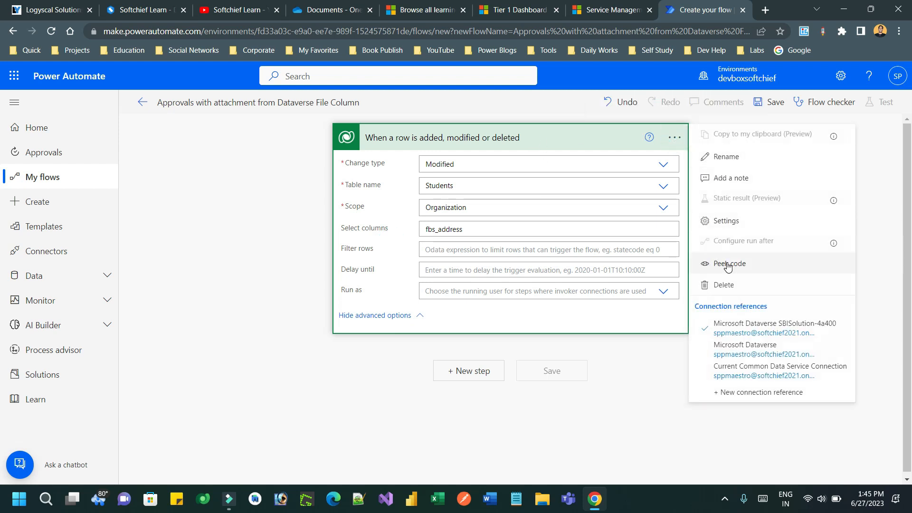
click(726, 157)
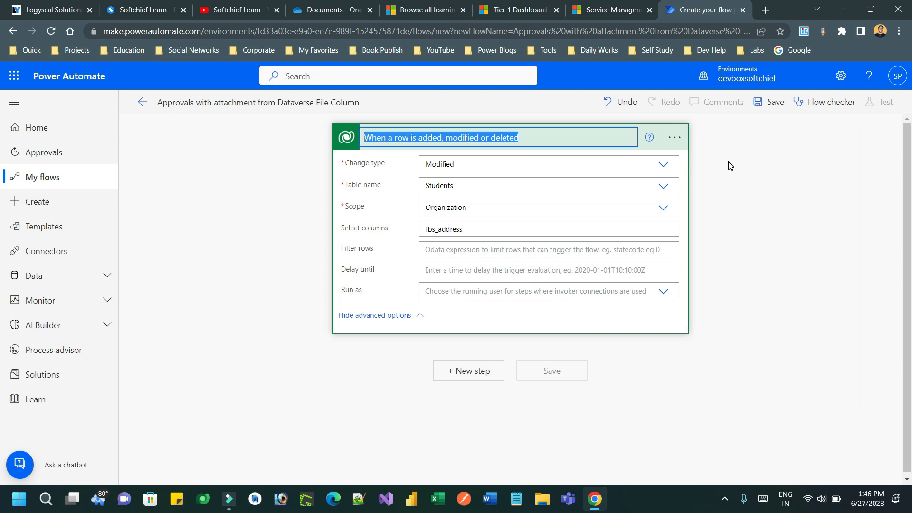
text(Send approval)
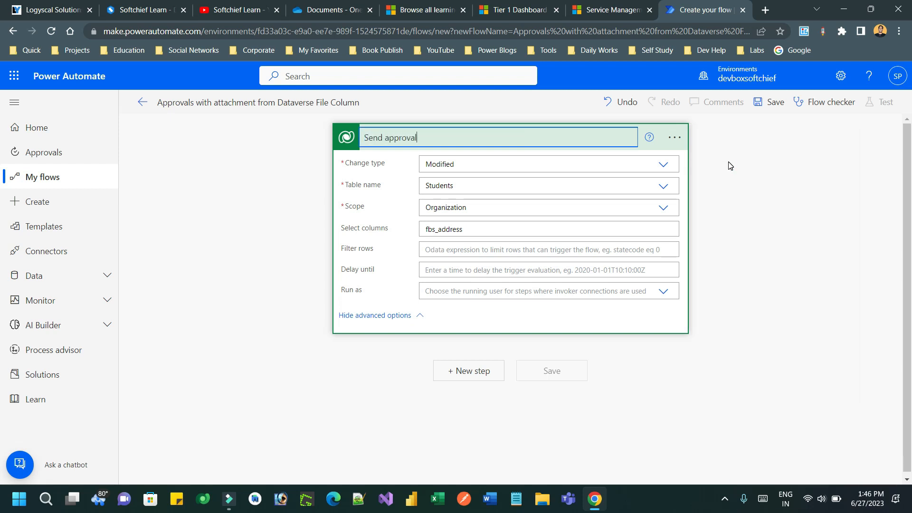
text(when)
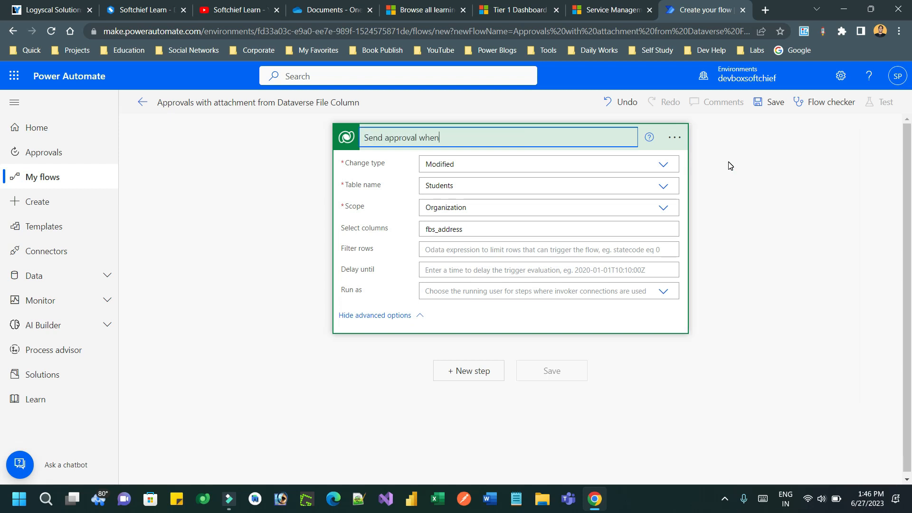
text(address)
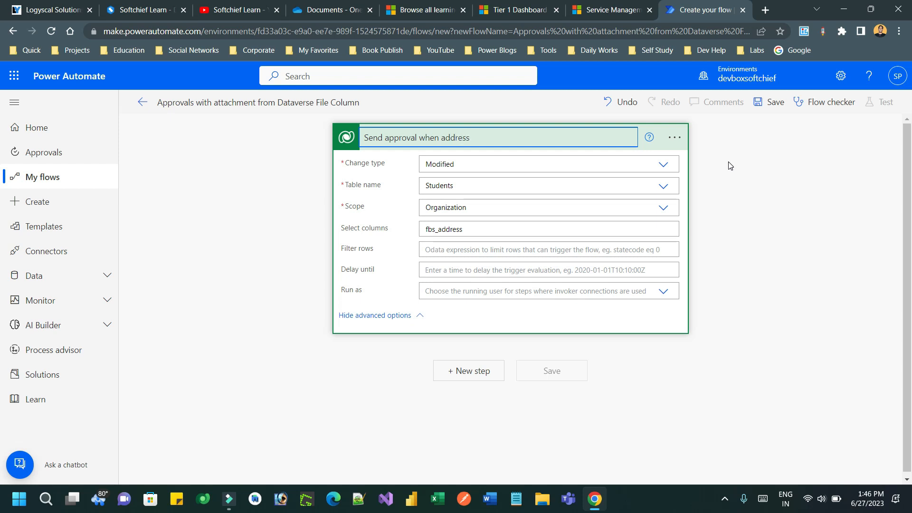
text(upda)
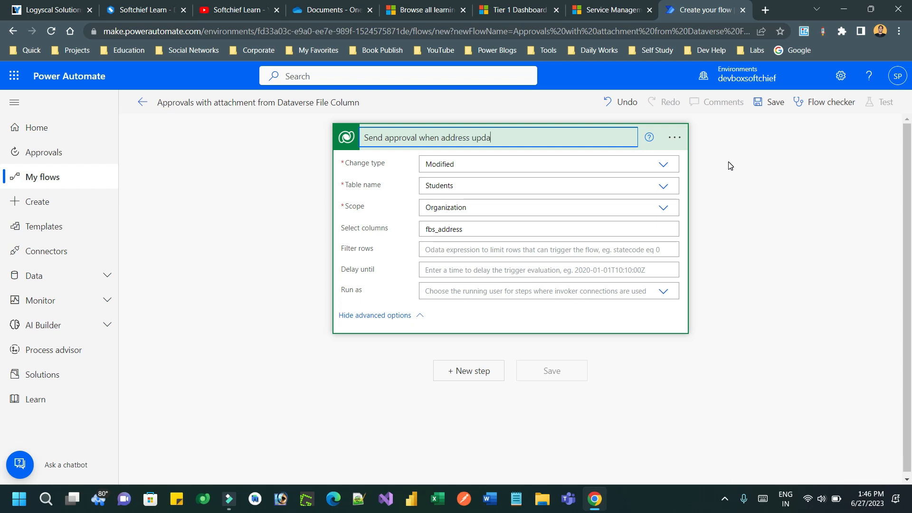
text(tes)
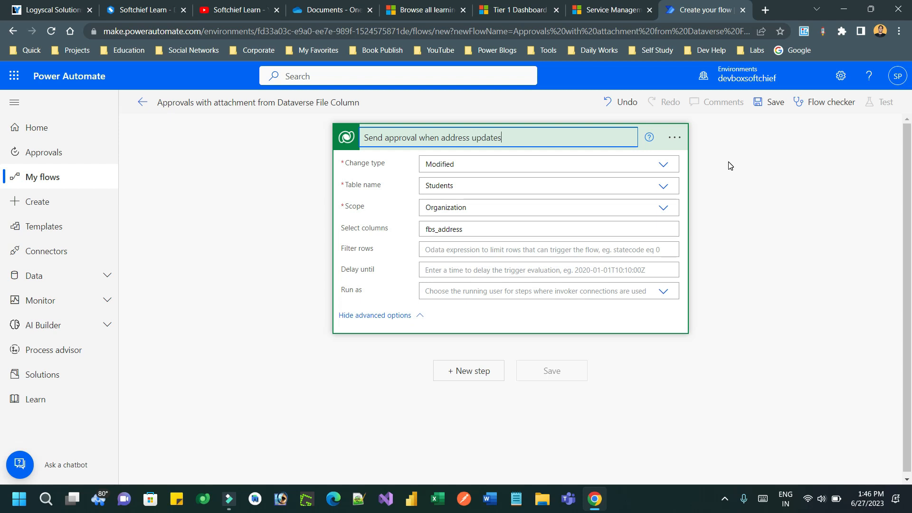
mouse_move(479, 377)
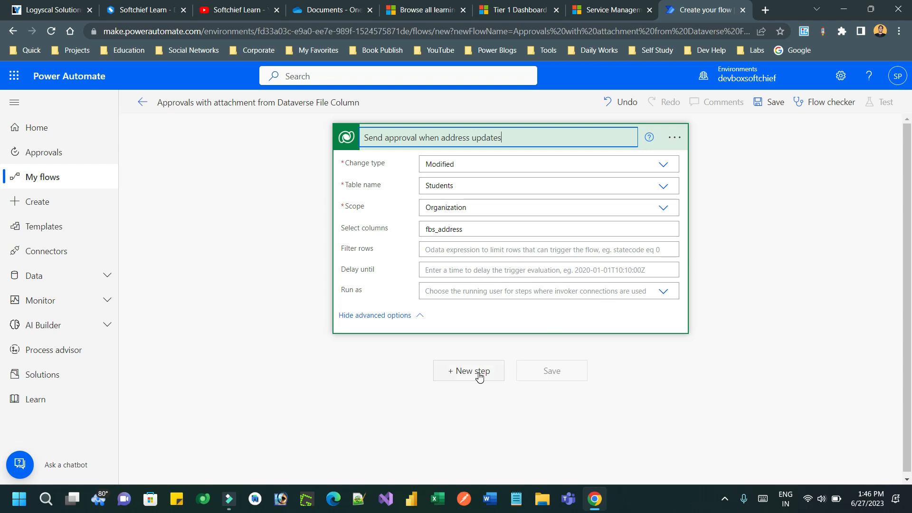
- Add the Microsoft Dataverse 'Download a file or an image' action after the trigger
click(469, 371)
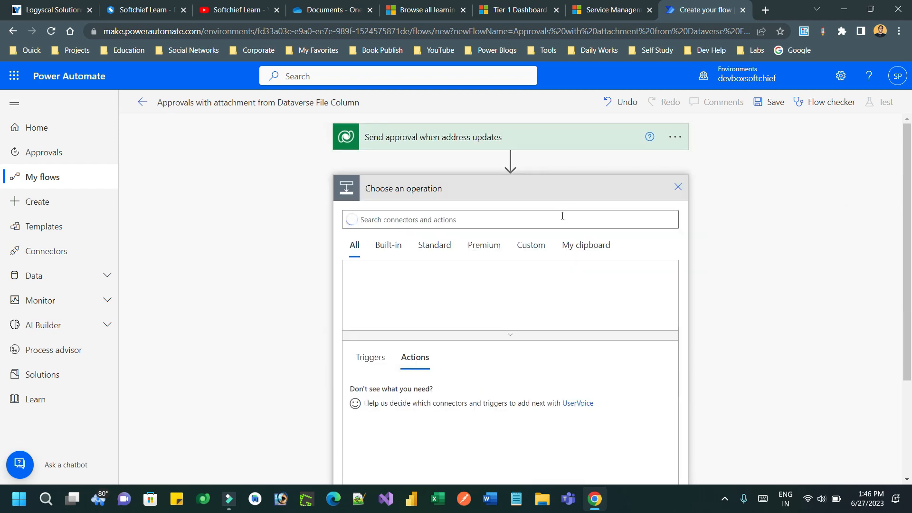
text(send)
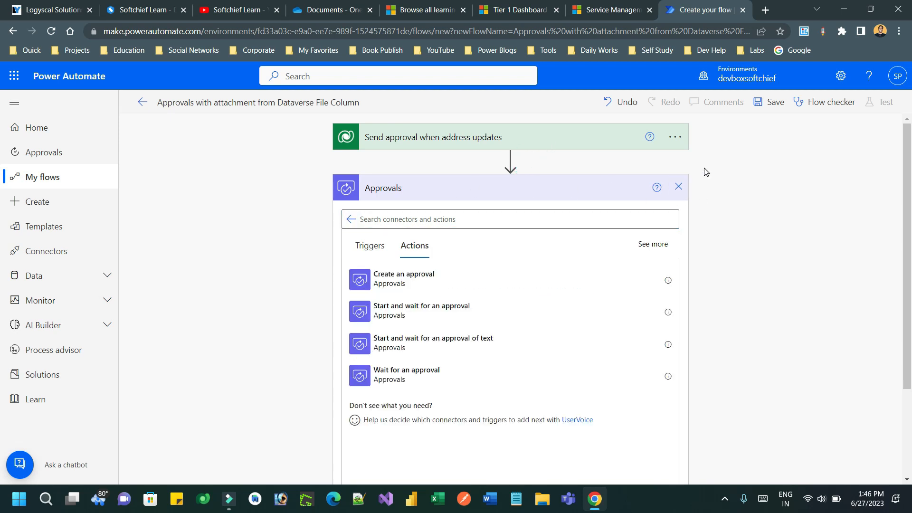
click(678, 187)
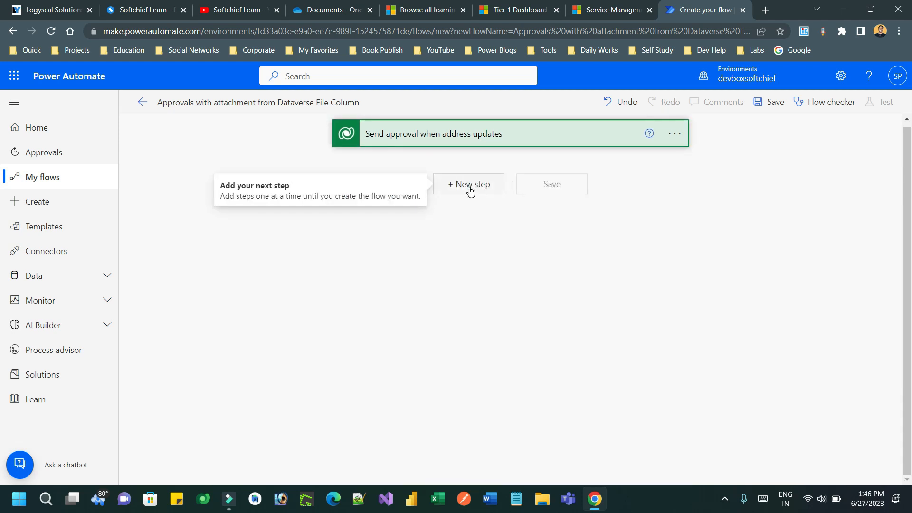
text(dataverse)
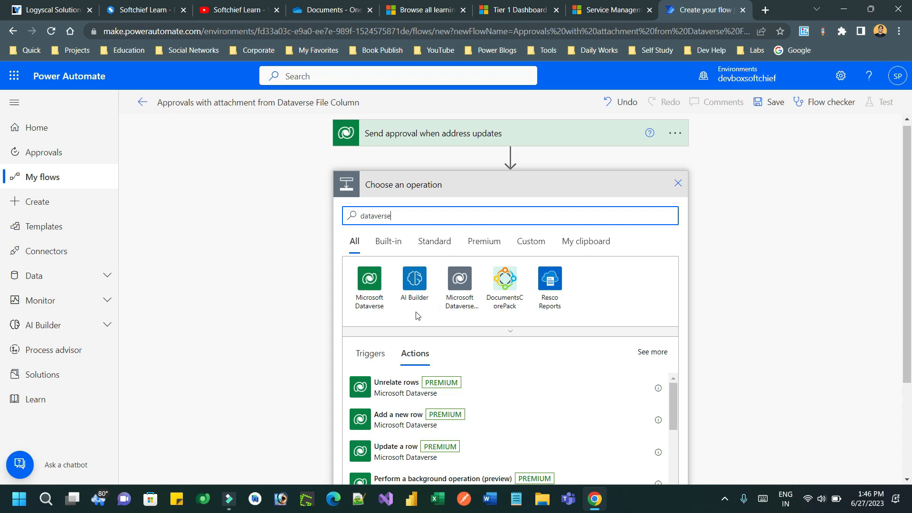
click(369, 282)
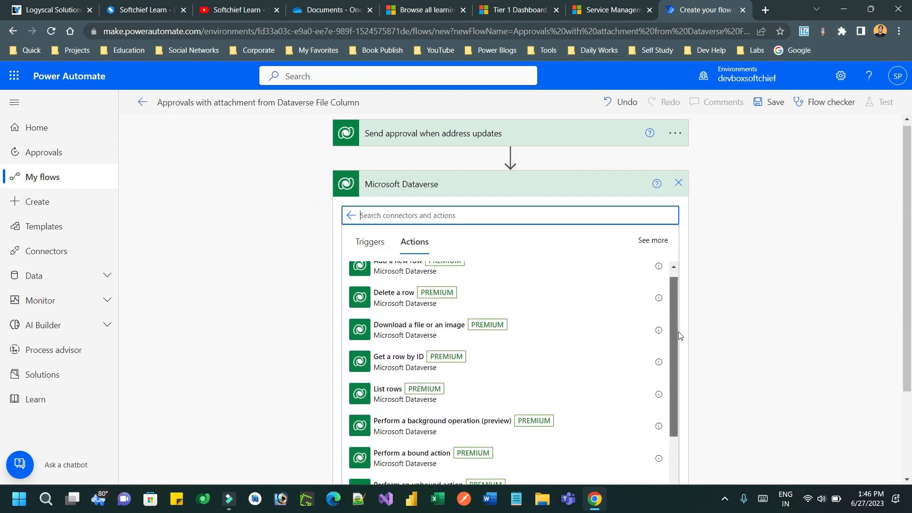
click(419, 324)
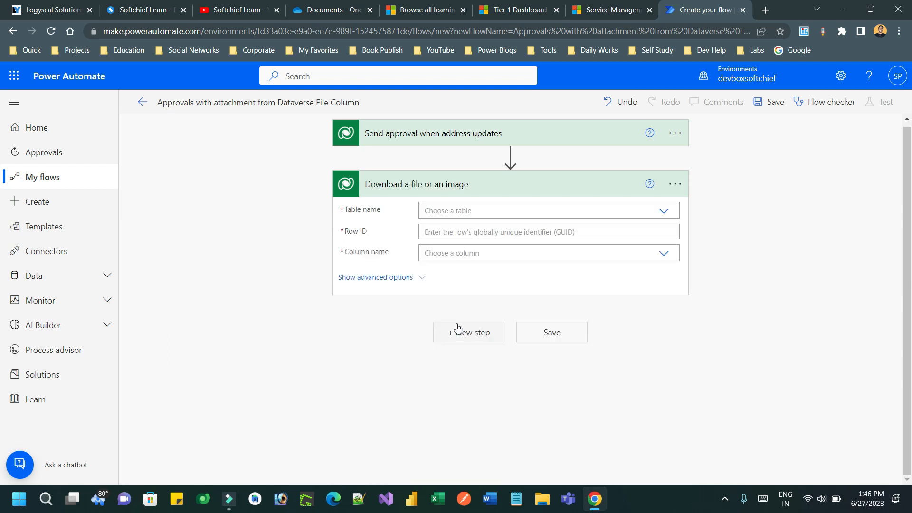
mouse_move(449, 210)
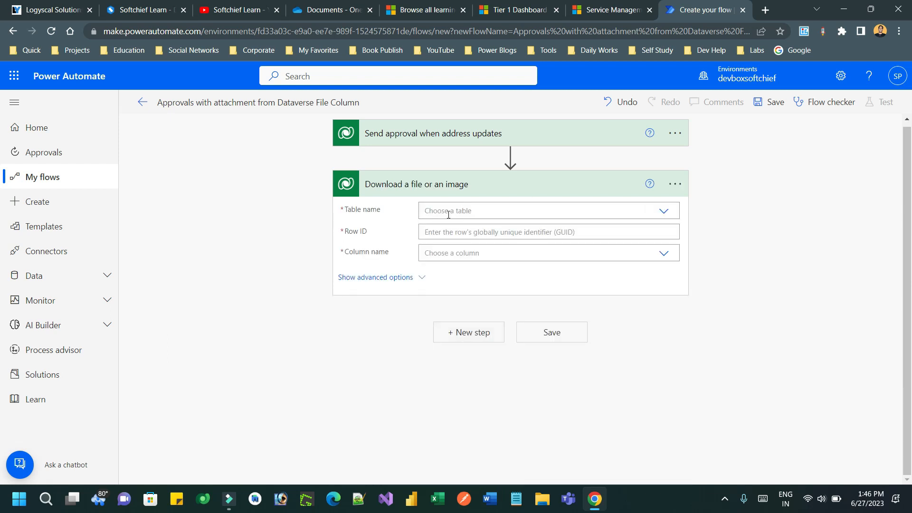
- Point the download action at the Students table, using the trigger's Student ID as row ID
text(student)
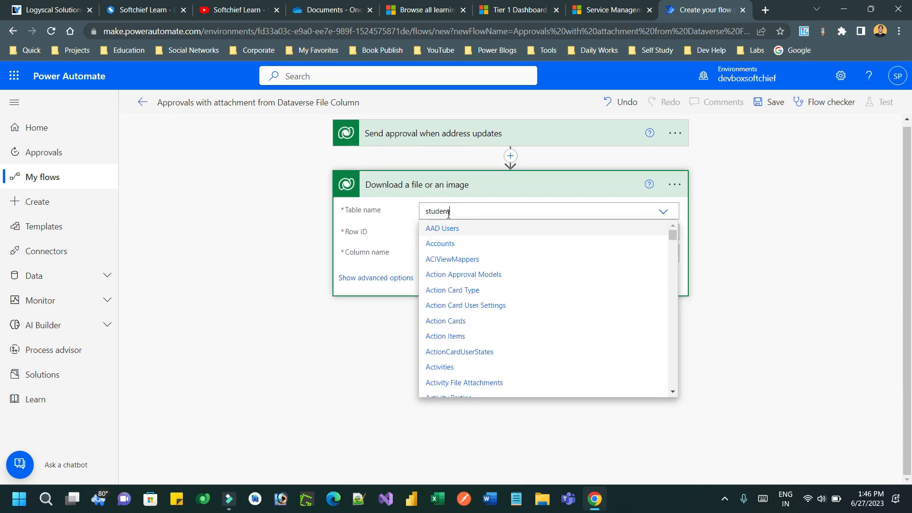
text(student)
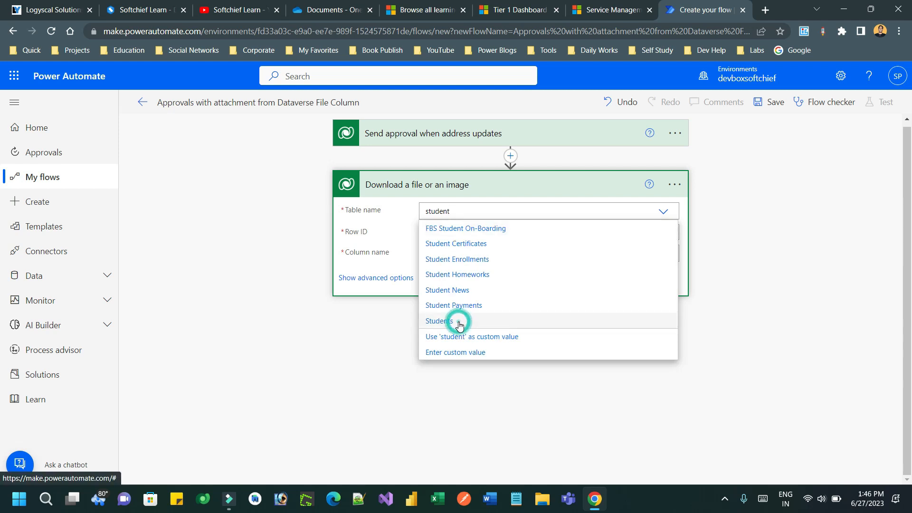
click(439, 321)
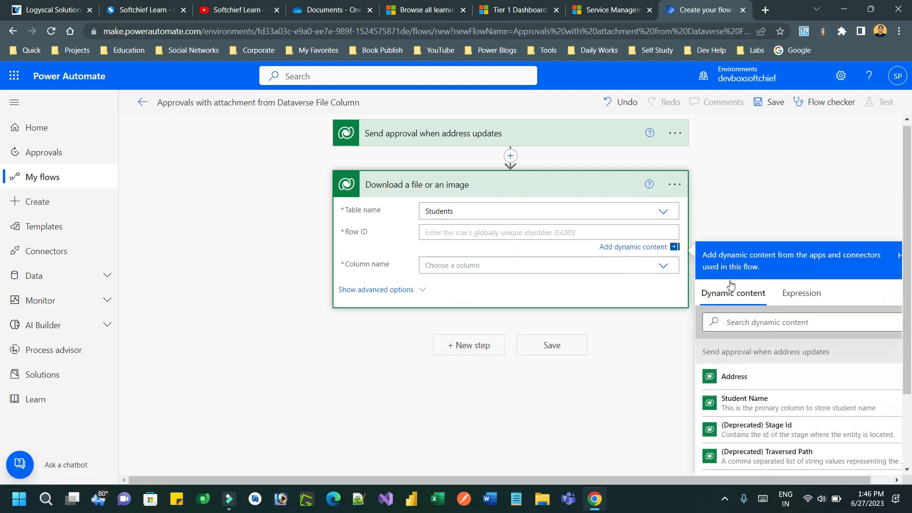
text(student)
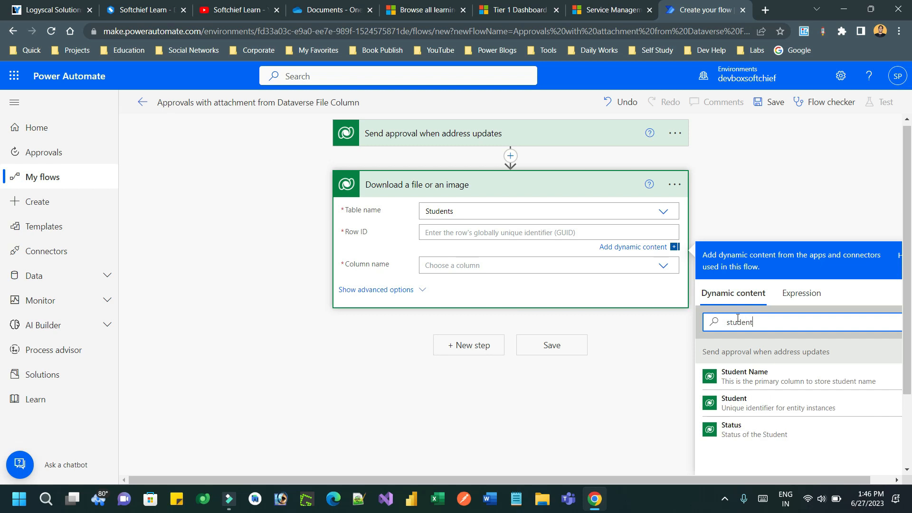
click(734, 403)
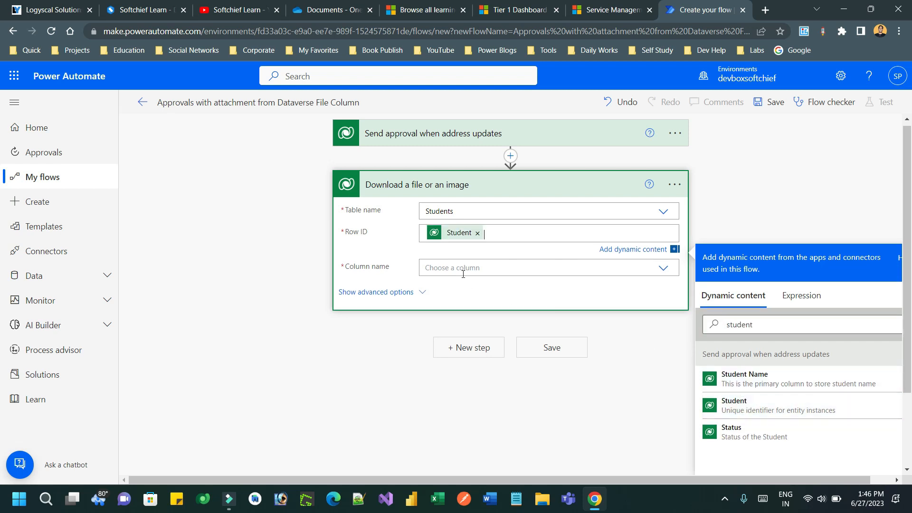
click(547, 267)
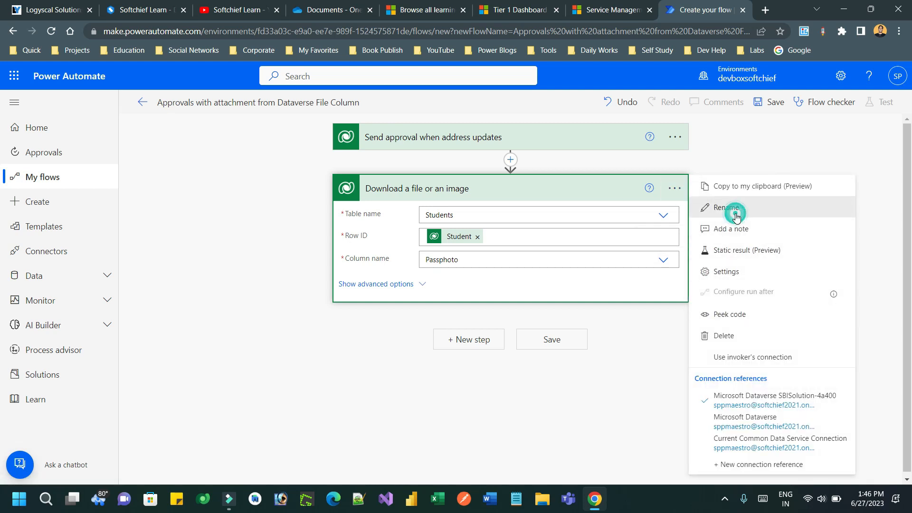
- Rename the download action to 'Download Passphoto' and add a new step after it
click(726, 208)
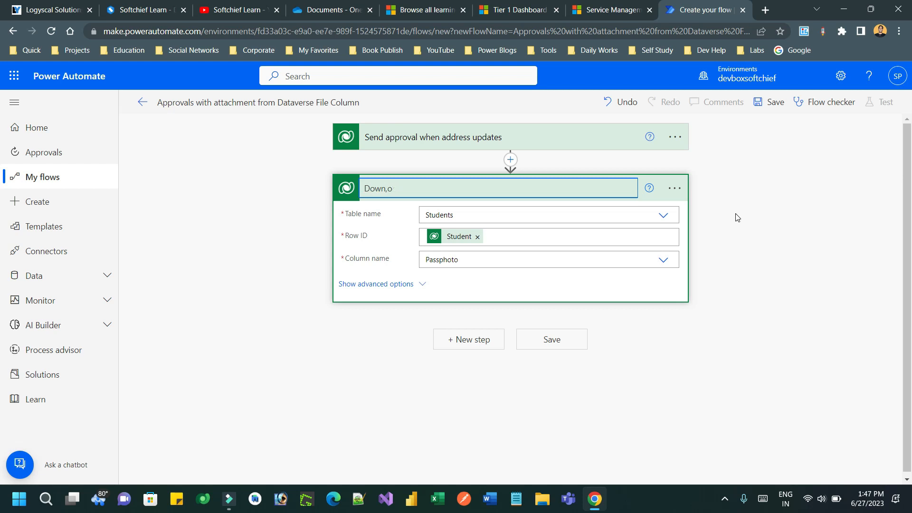
text(Download Passphoto)
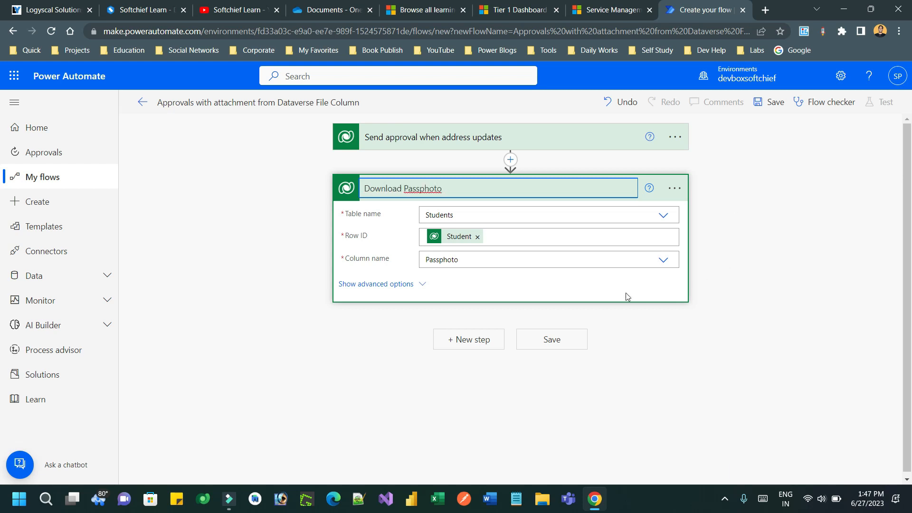
mouse_move(492, 308)
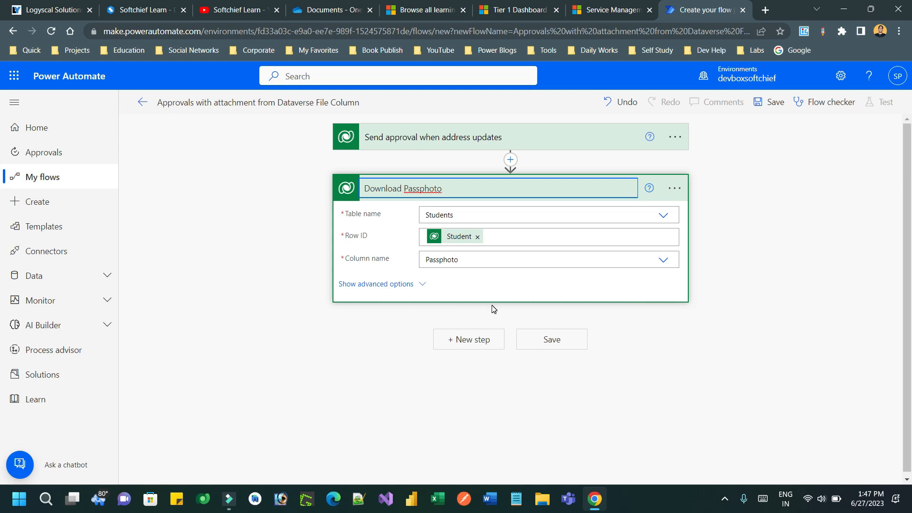
click(468, 339)
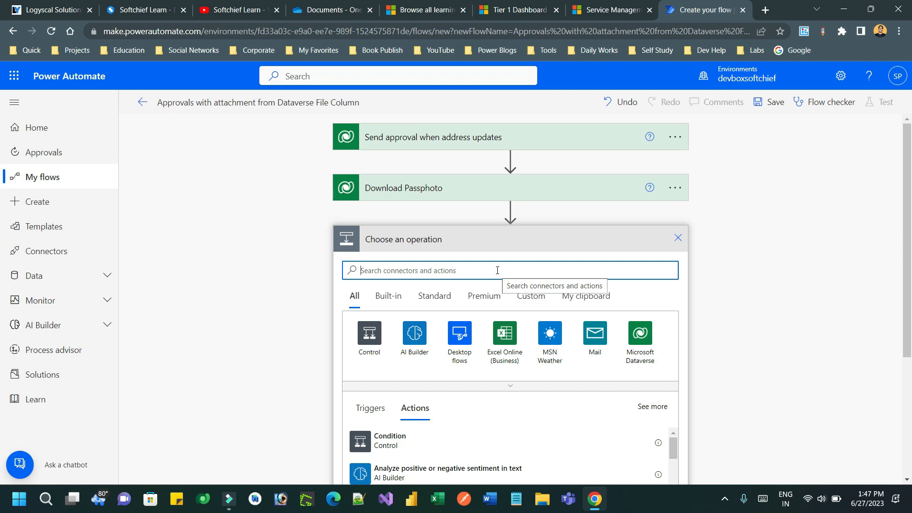
- Add 'Start and wait for an approval' with type Approve/Reject - First to respond
text(approval)
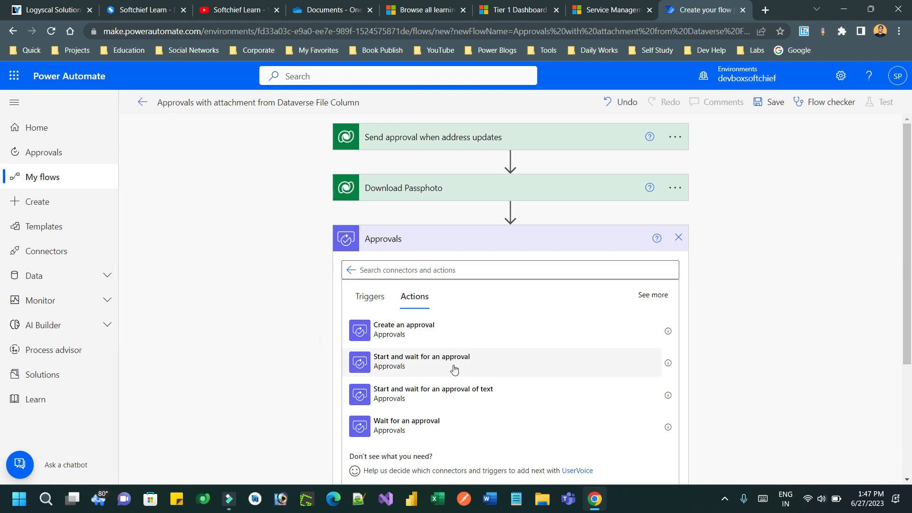
click(421, 361)
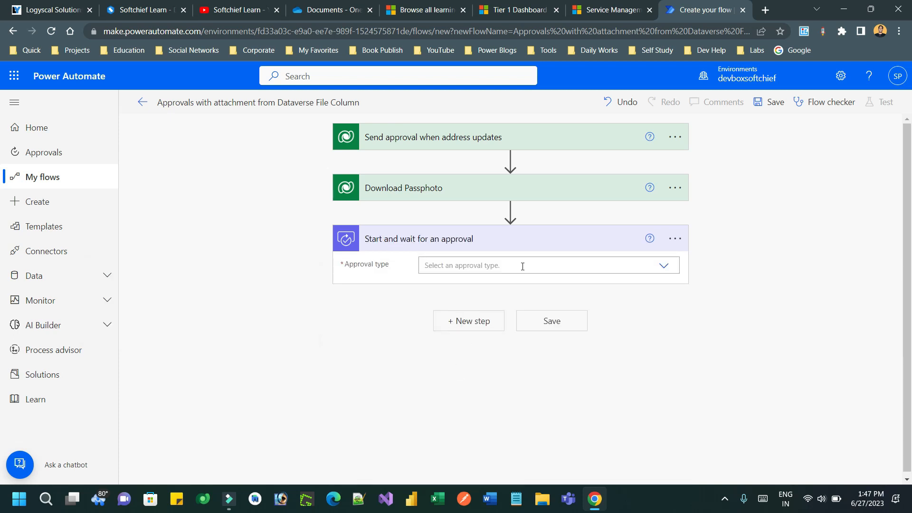
click(546, 265)
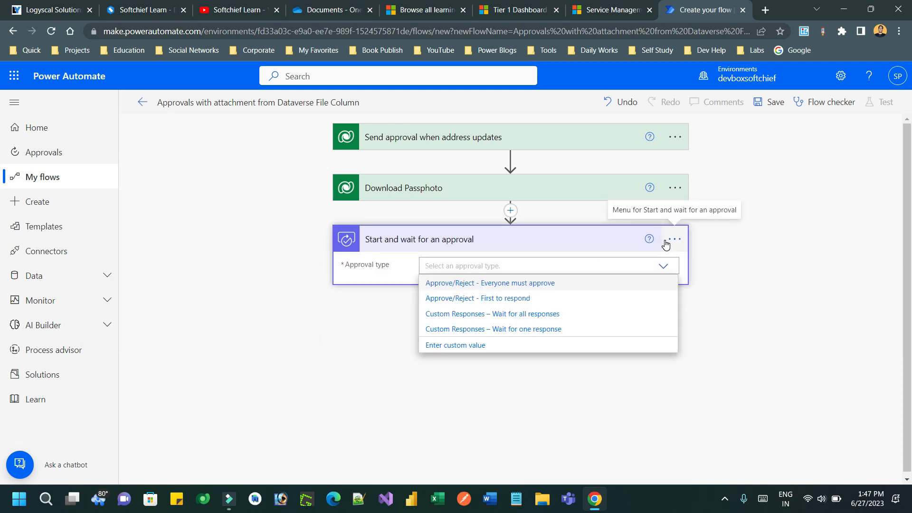
click(477, 298)
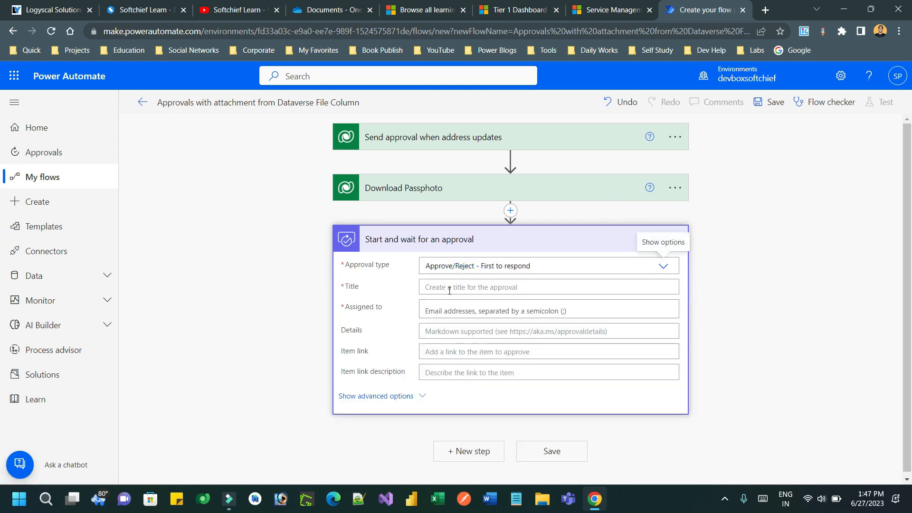
- Title the approval 'Approval : Change Address Passphoto Approval Request'
text(Appr)
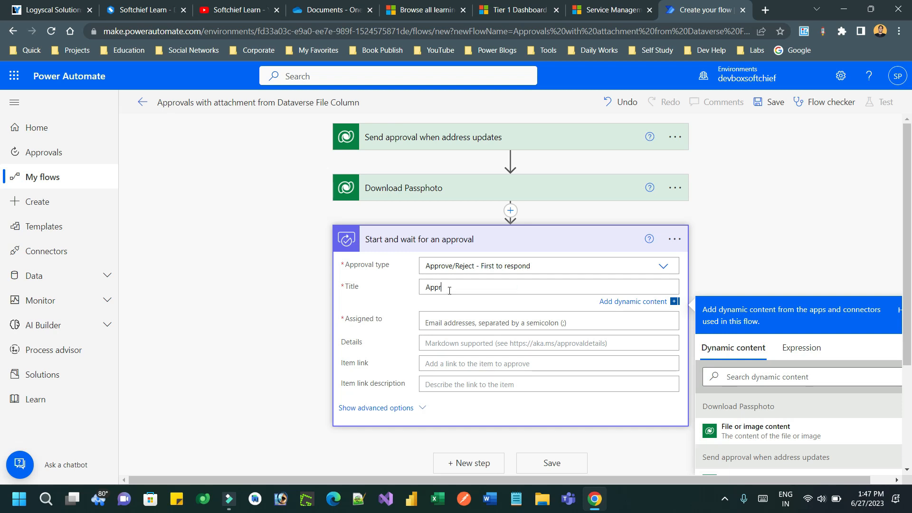
text(oval)
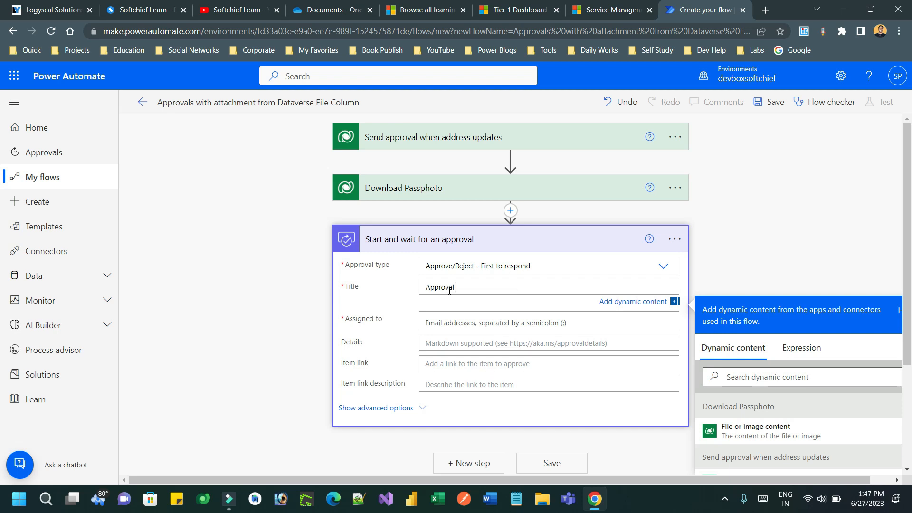
text(: Change Address Passph)
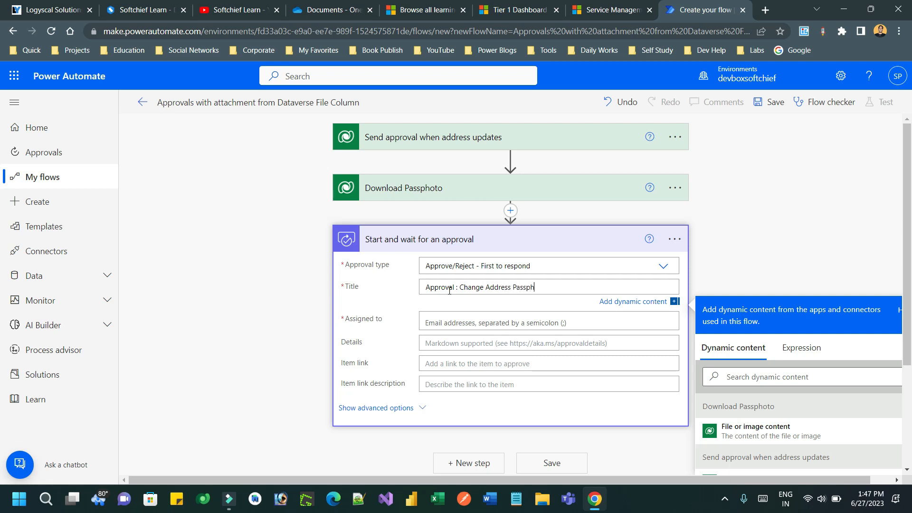
text(oto)
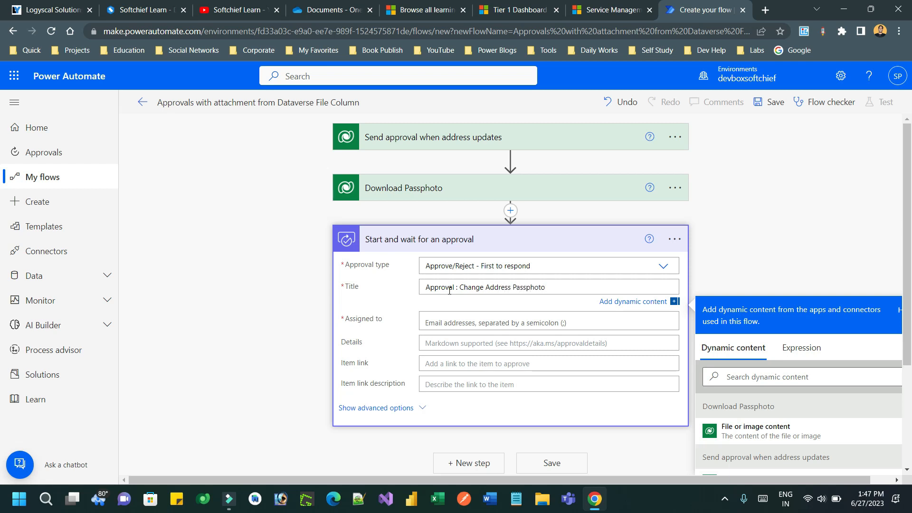
text(Appp)
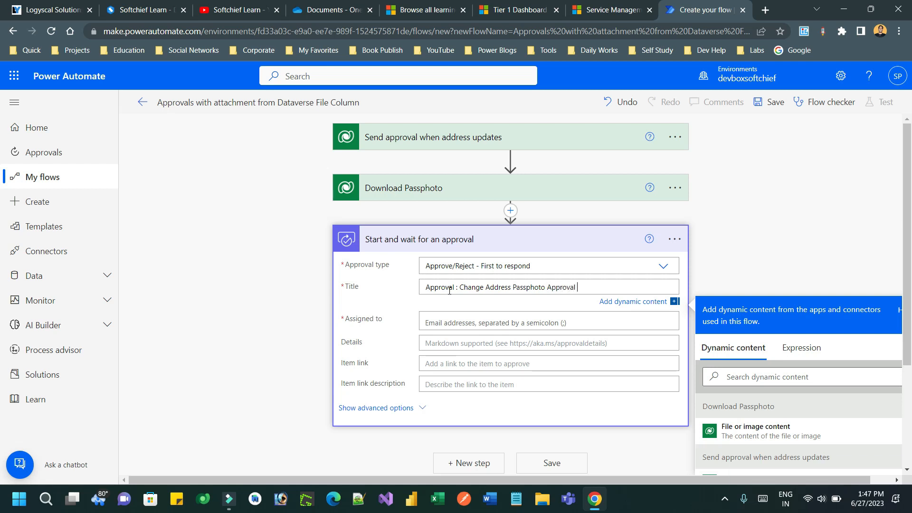
text(Request)
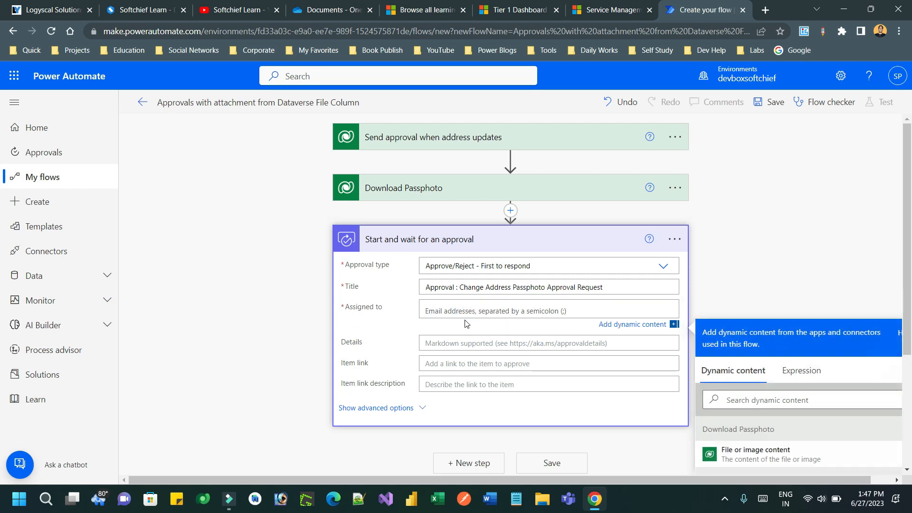
- Assign the approval to two approvers, sanjay and sudhir
text(sanjay)
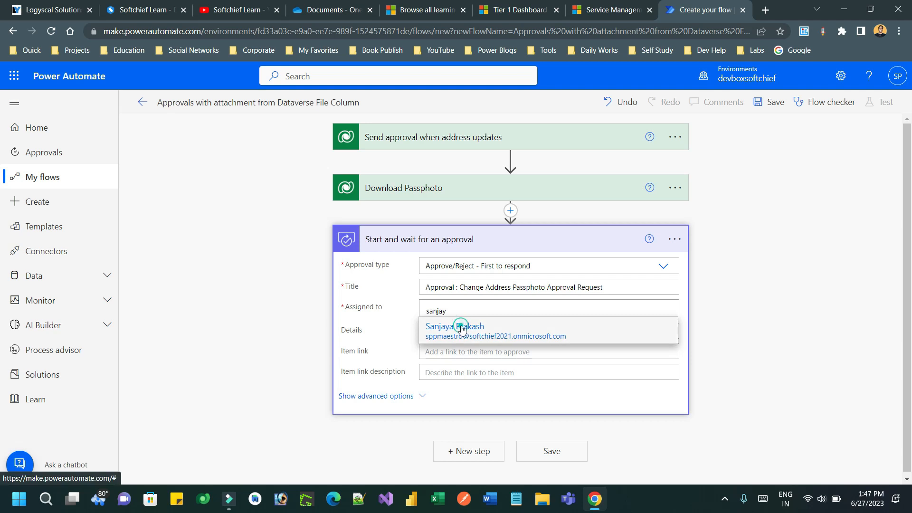
click(459, 326)
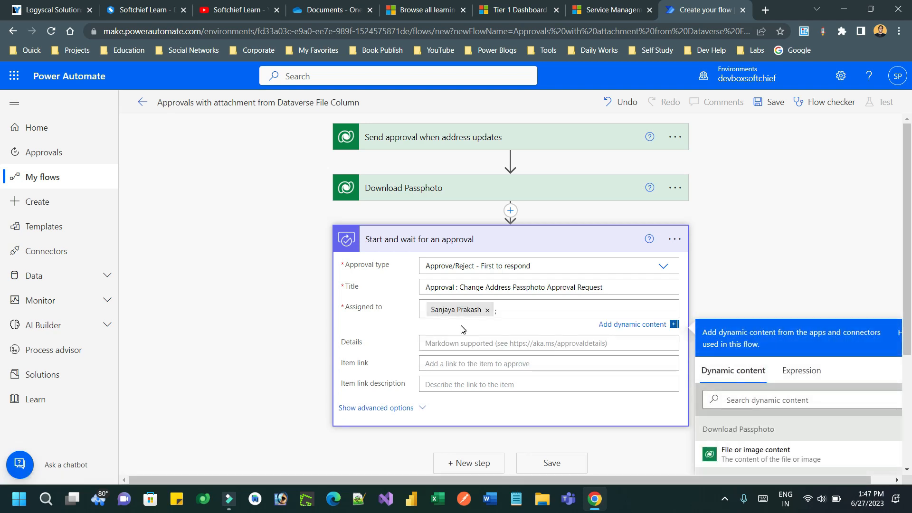
click(531, 309)
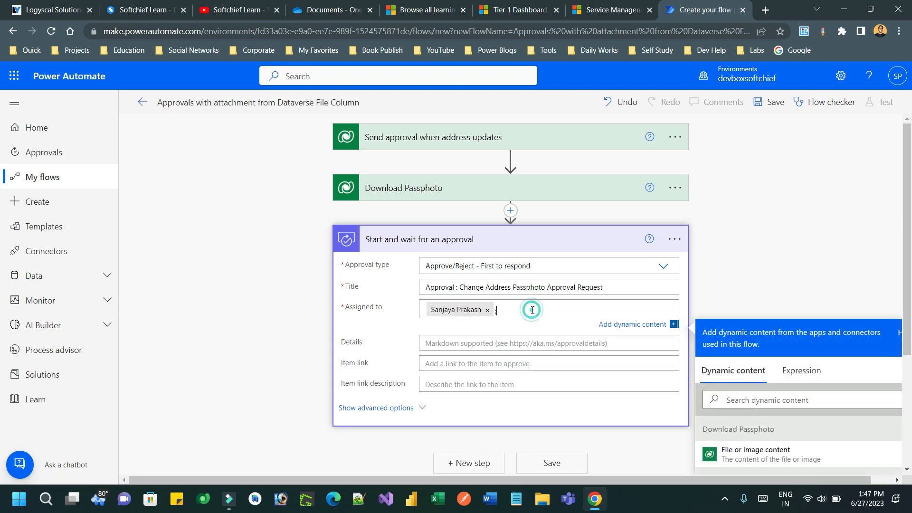
text(sudhir)
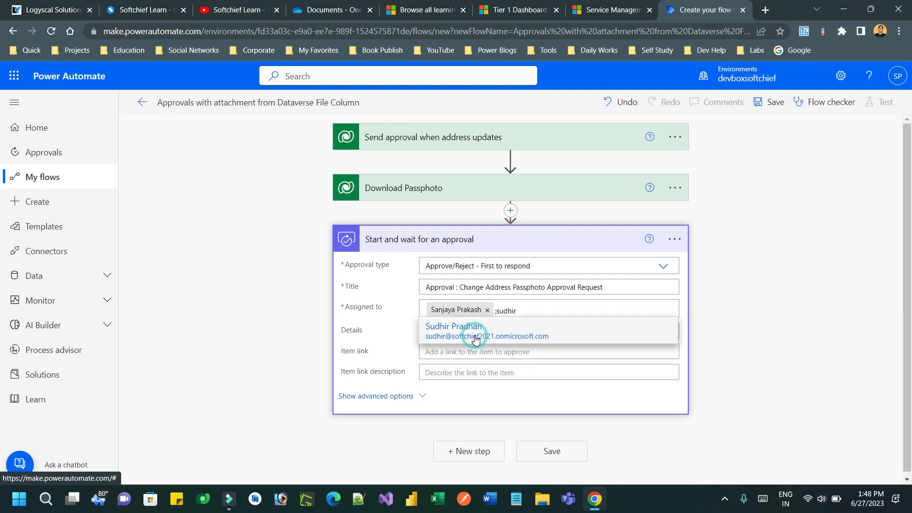
click(473, 332)
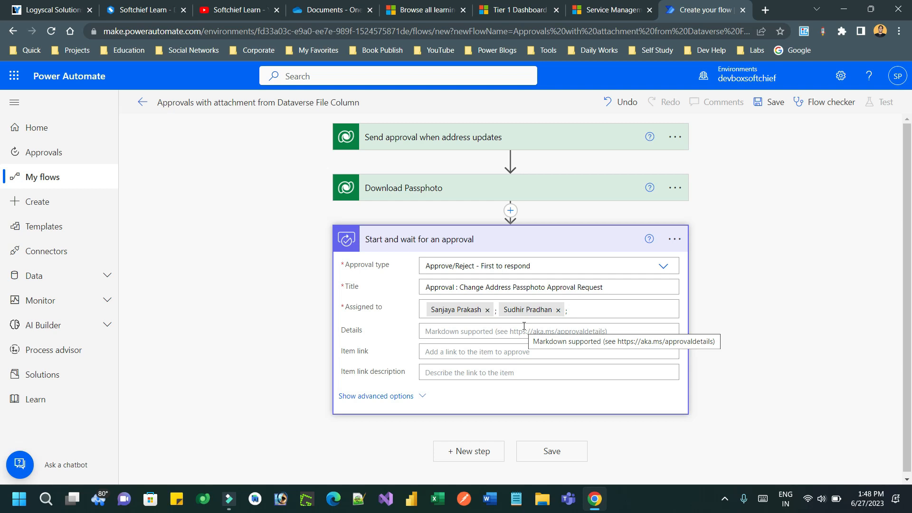
- Enter 'Approval request for the passphoto' as approval details and show advanced options
click(506, 331)
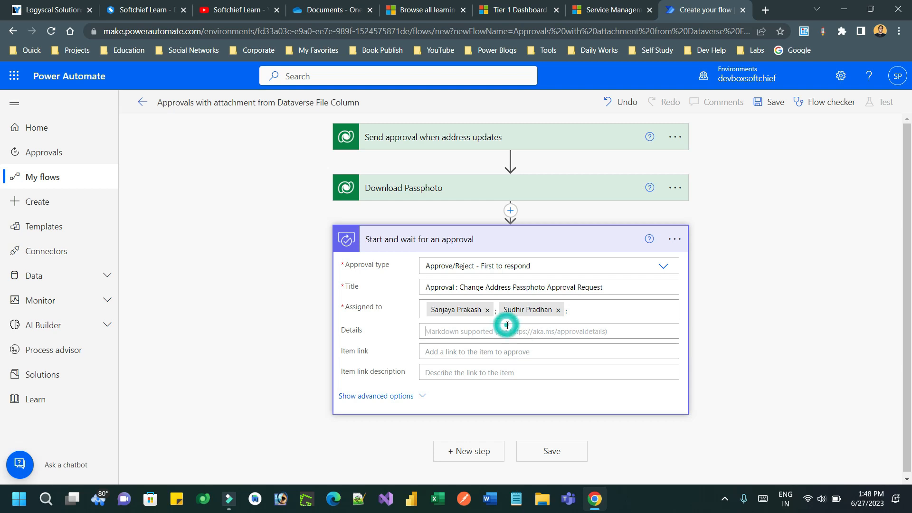
click(506, 332)
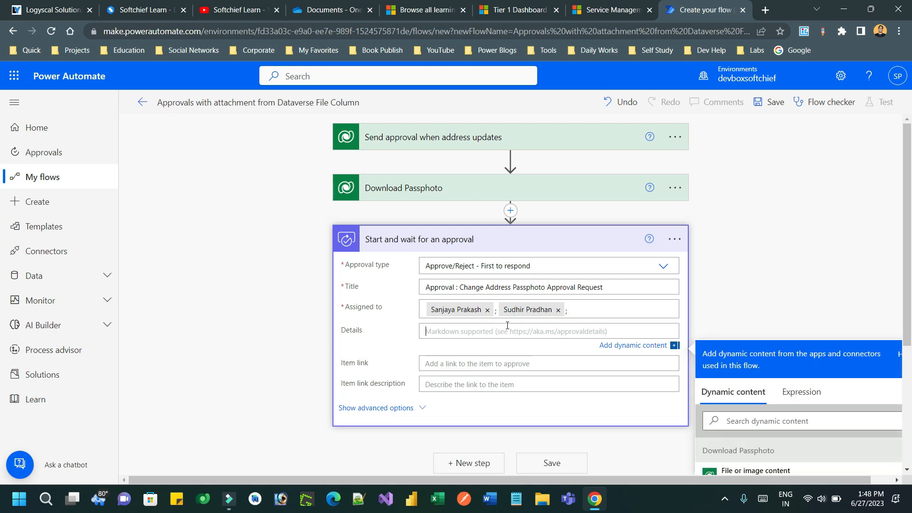
text(Approval)
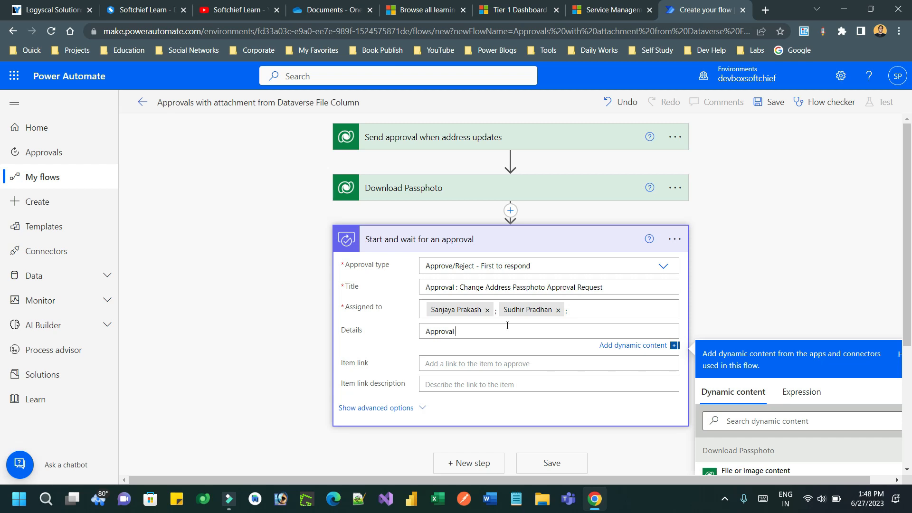
text(request)
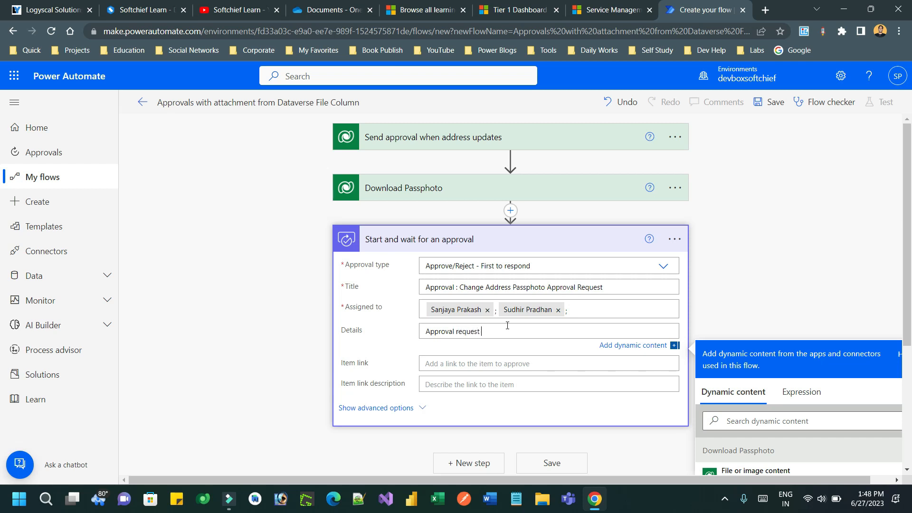
text(for the passphoto)
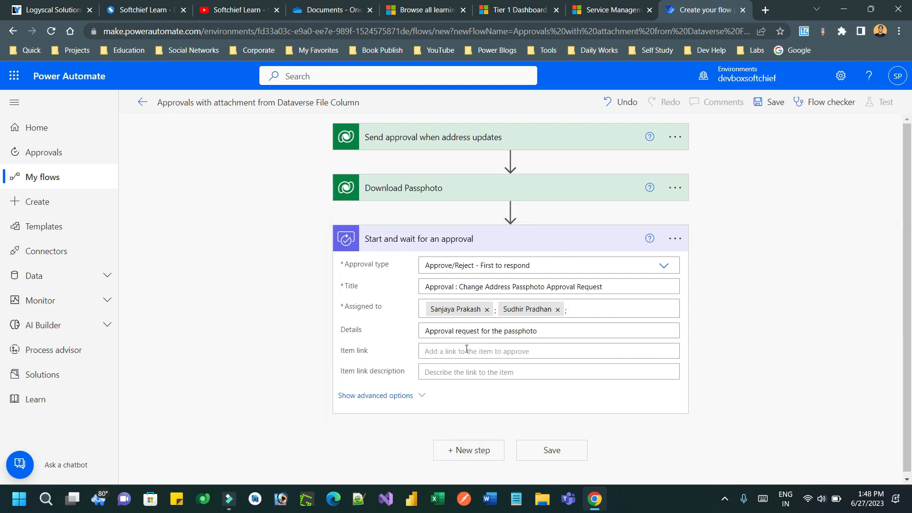
click(418, 400)
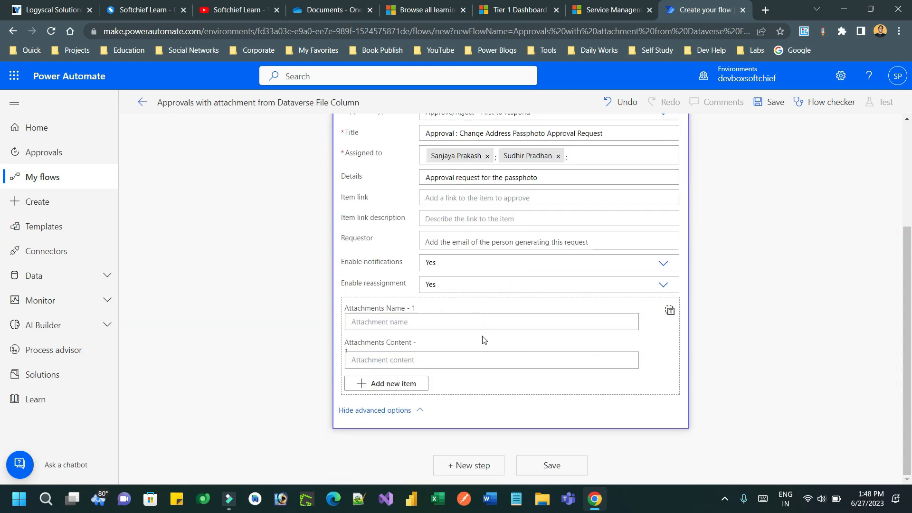
- Name the attachment with the dynamic Student Name followed by '.png'
click(490, 322)
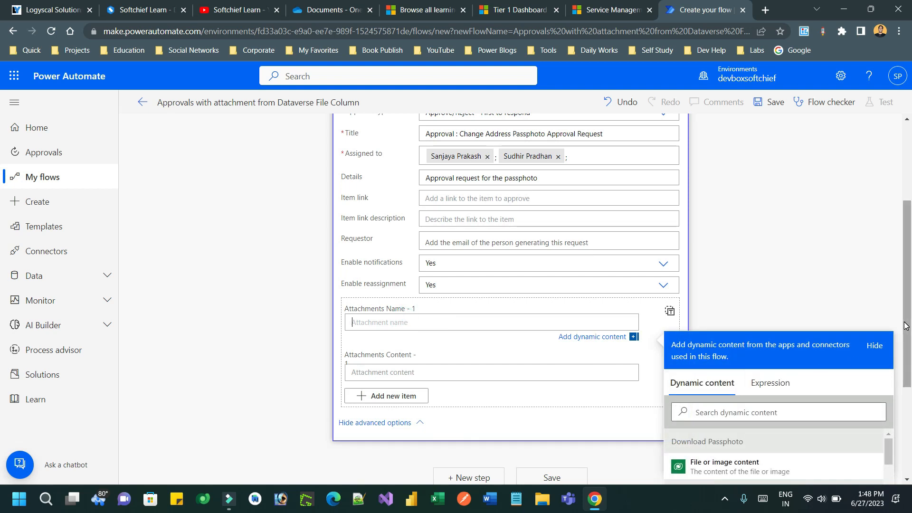
scroll(down, 3)
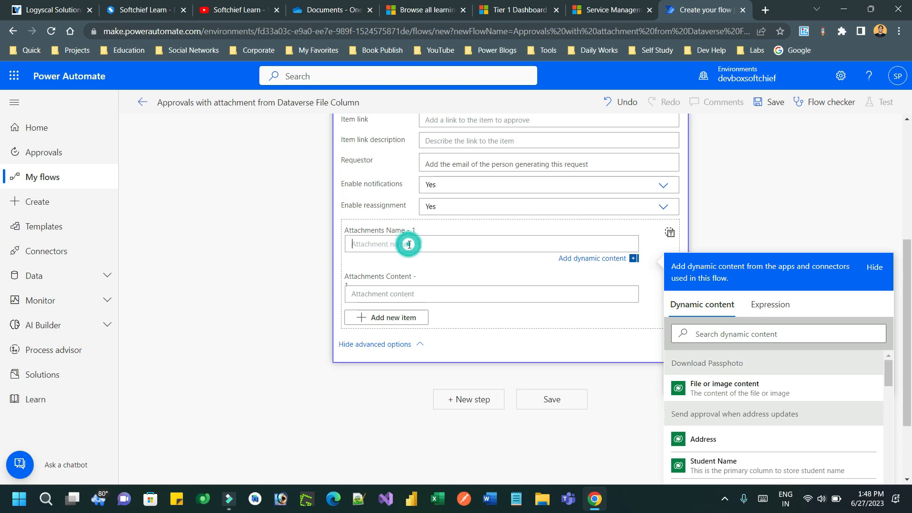
click(778, 334)
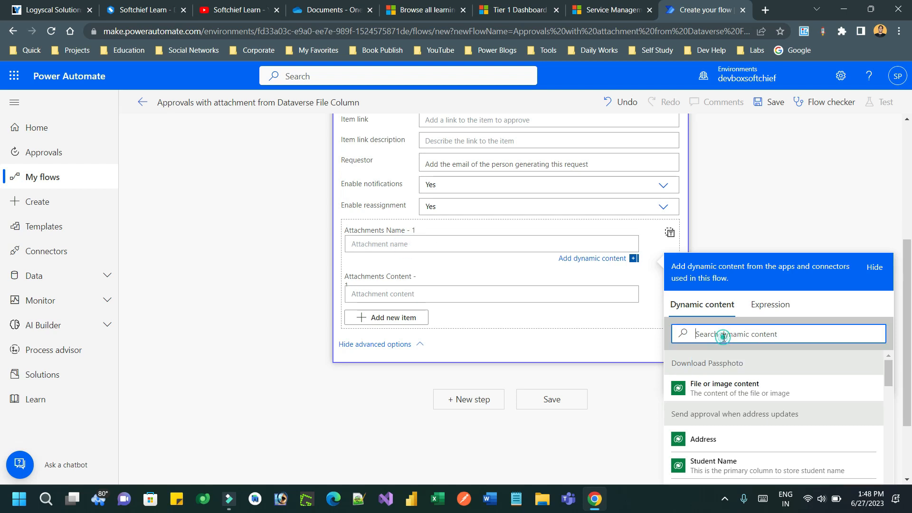
text(stude)
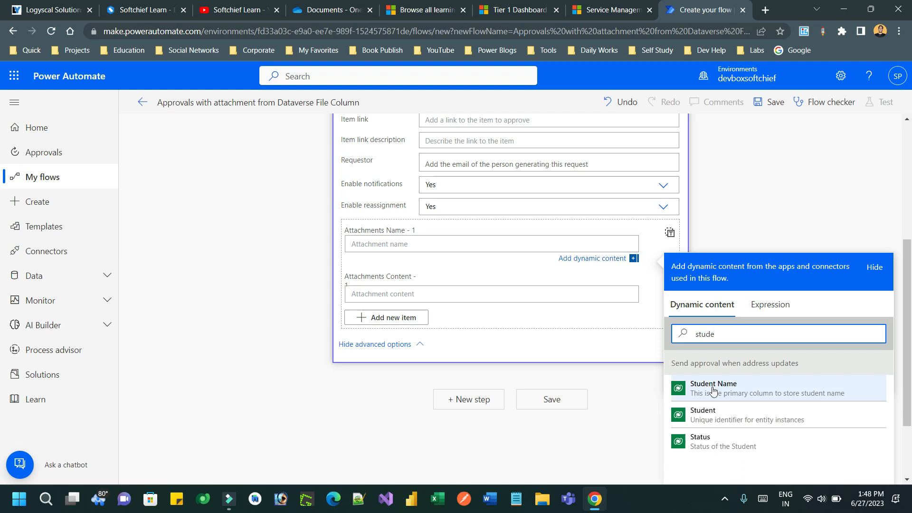
click(713, 388)
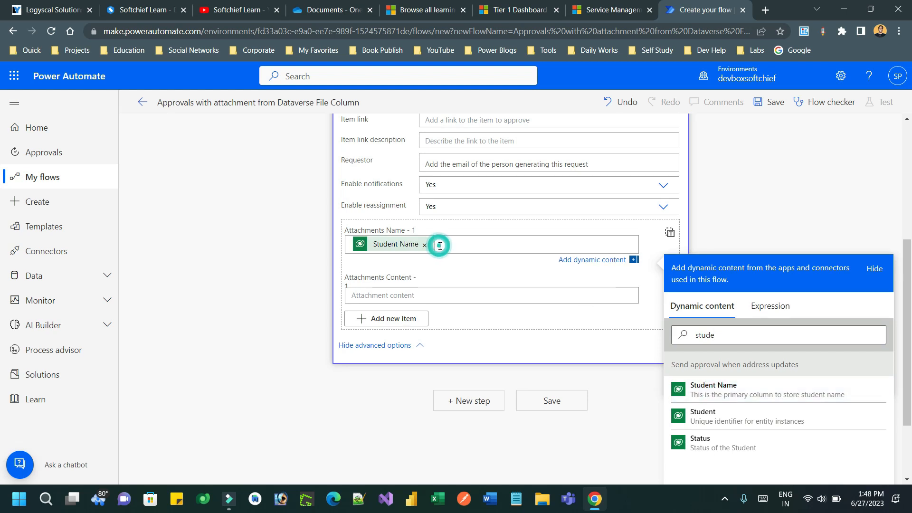
text(.png)
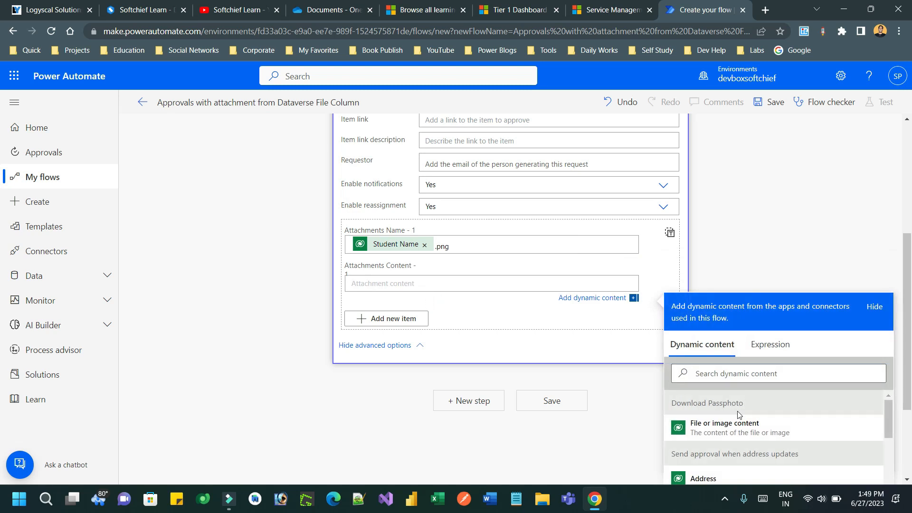
- Use the downloaded file content as the attachment and remove the extra attachment entry
click(724, 428)
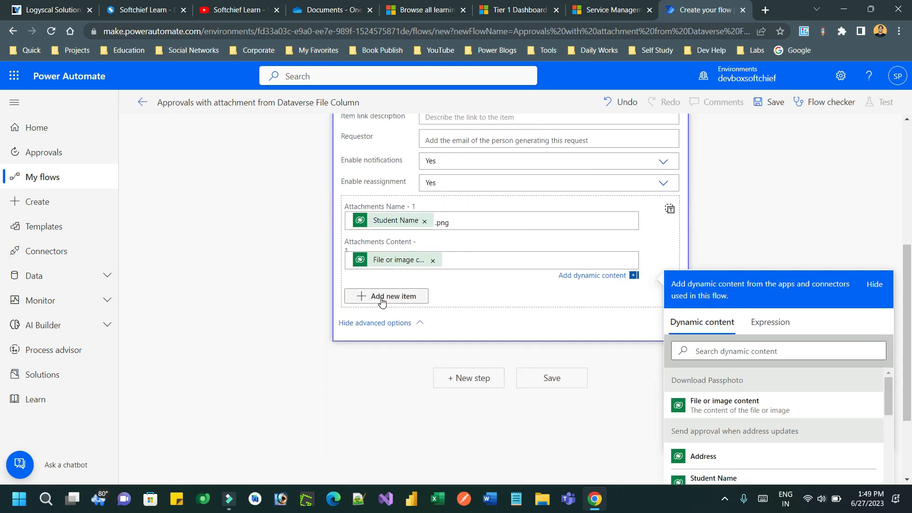
click(386, 296)
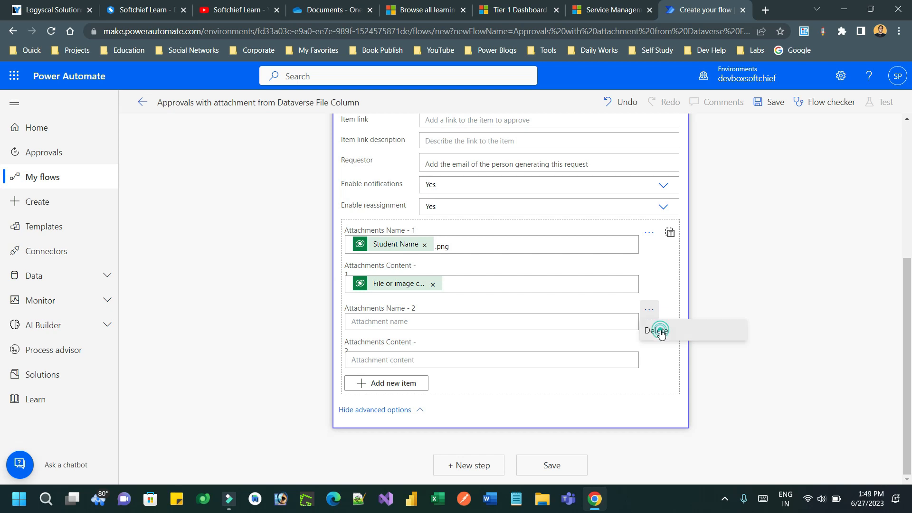
click(656, 331)
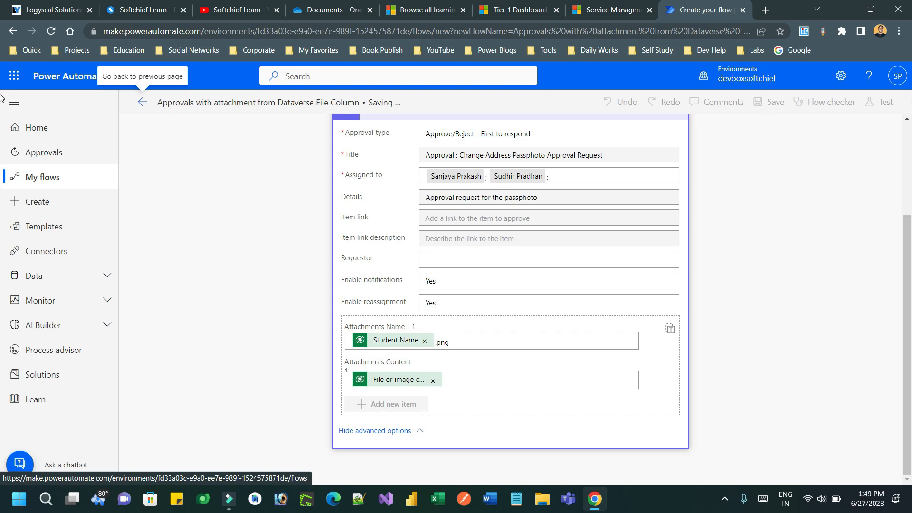
mouse_move(705, 240)
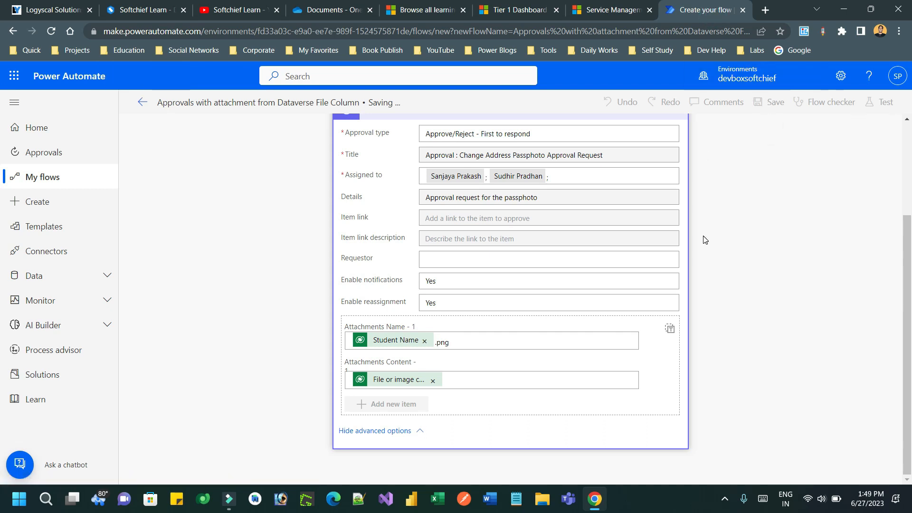
- Save the approvals-with-attachment flow and wait for the Saved confirmation
click(772, 102)
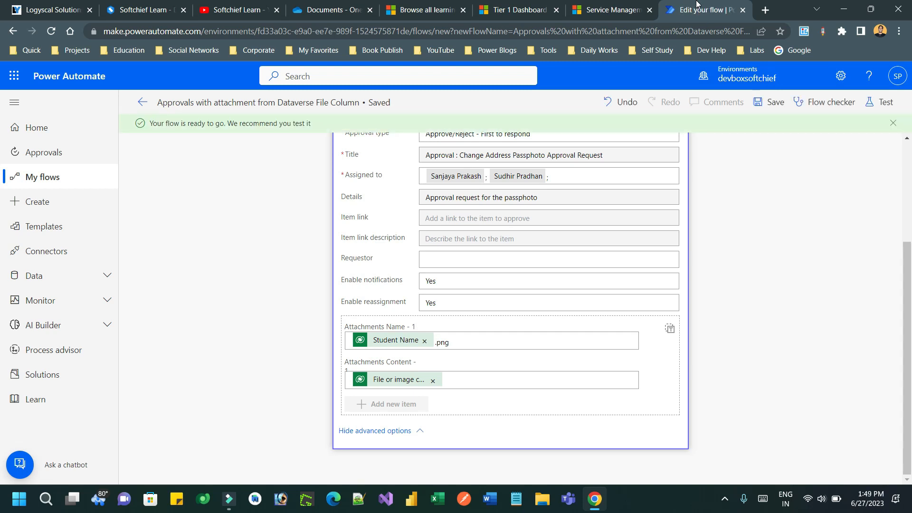
scroll(down, 3)
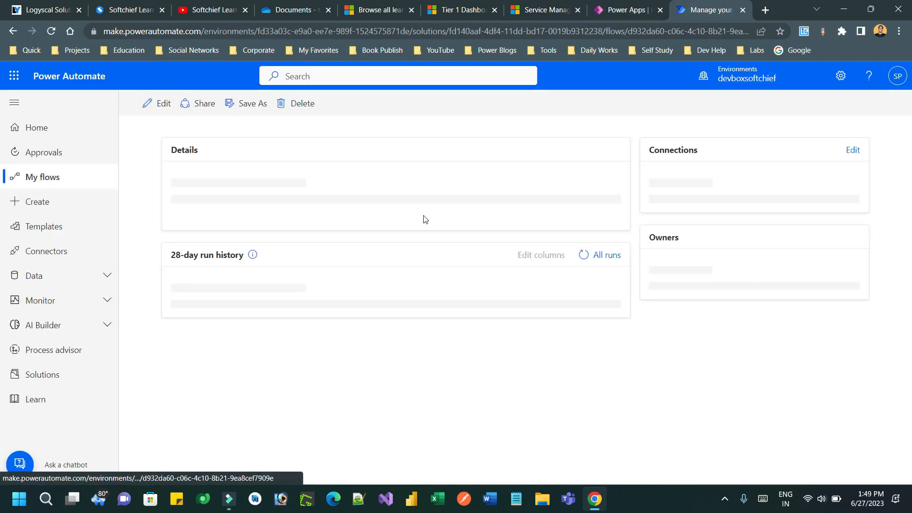
- Leave the flow editor and move to the Power Apps browser tab
click(625, 10)
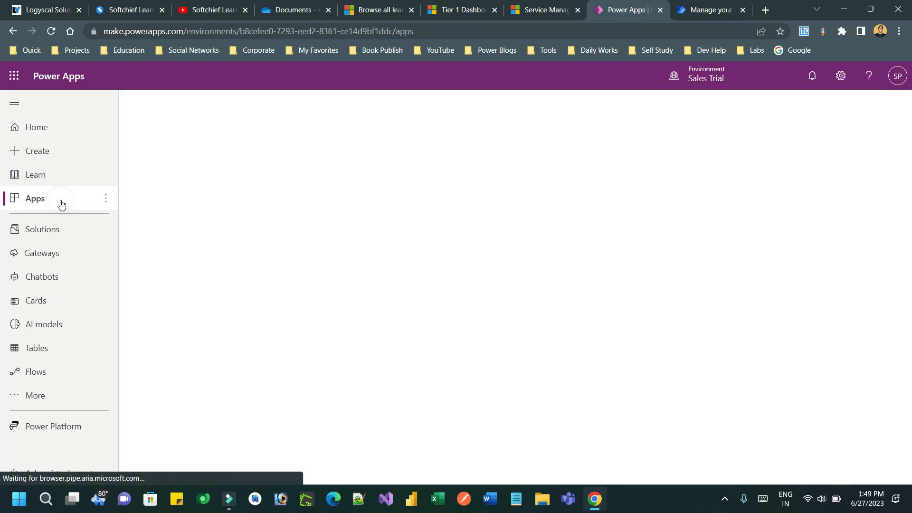
- Switch Power Apps to the devboxsoftchief environment and launch FBS MDApp in its new tab
click(35, 199)
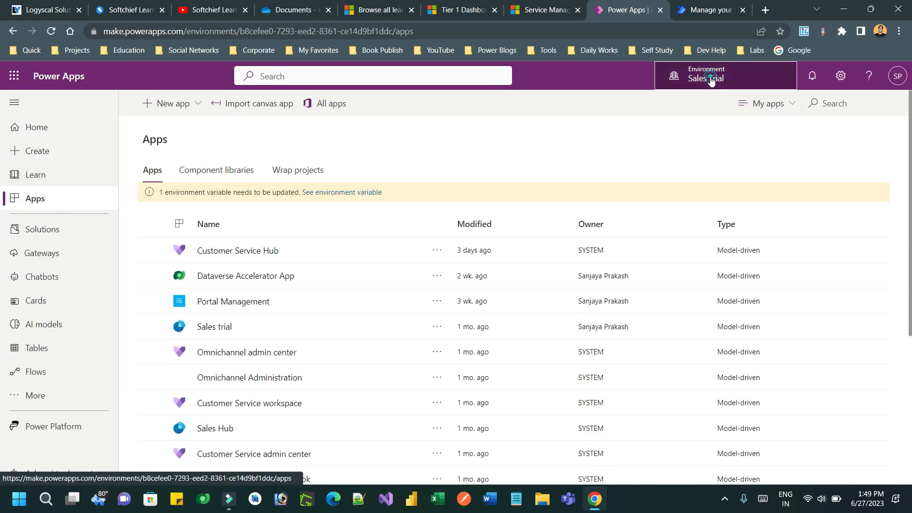
click(706, 76)
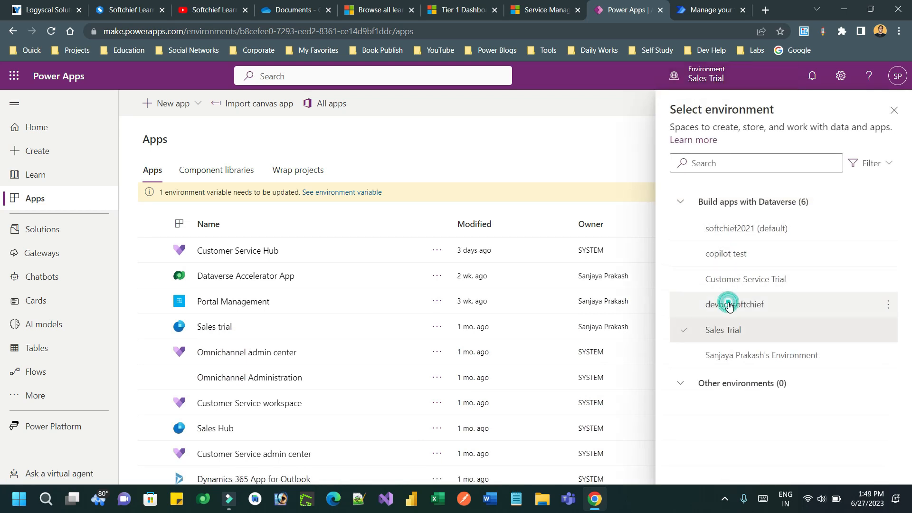
click(734, 304)
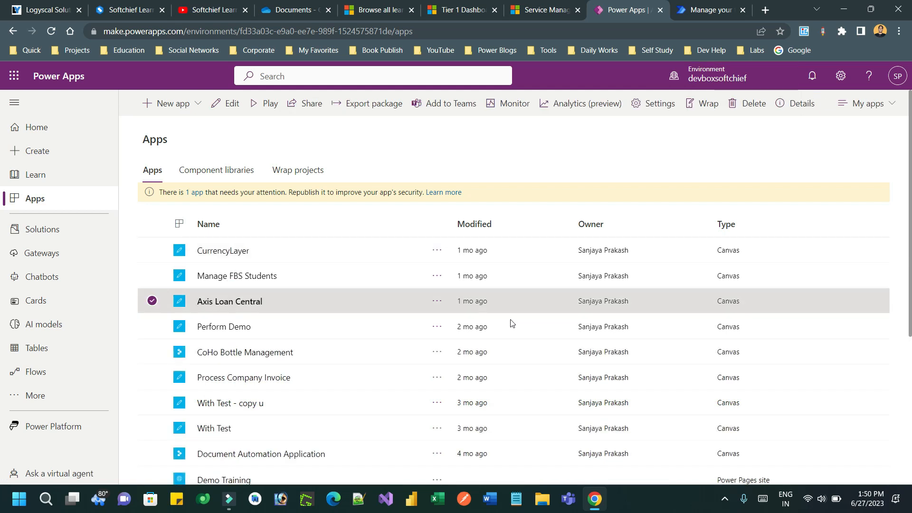
scroll(down, 3)
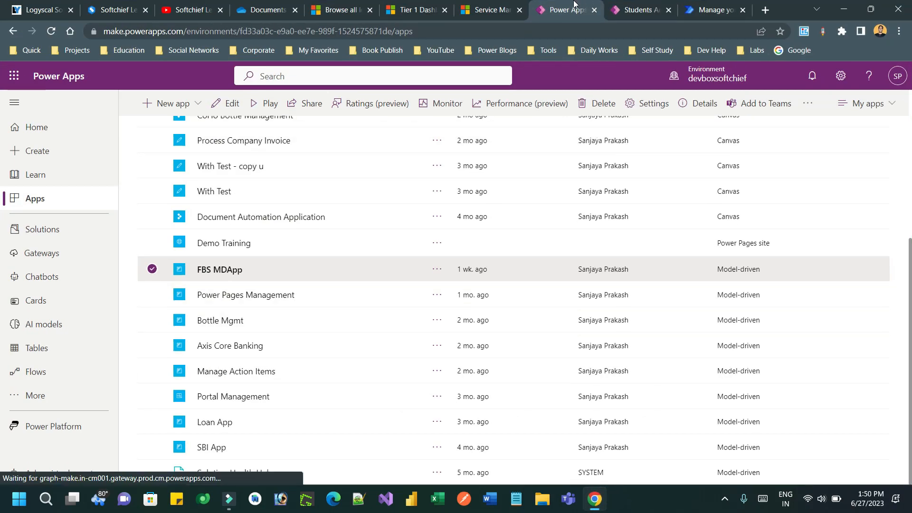
click(638, 10)
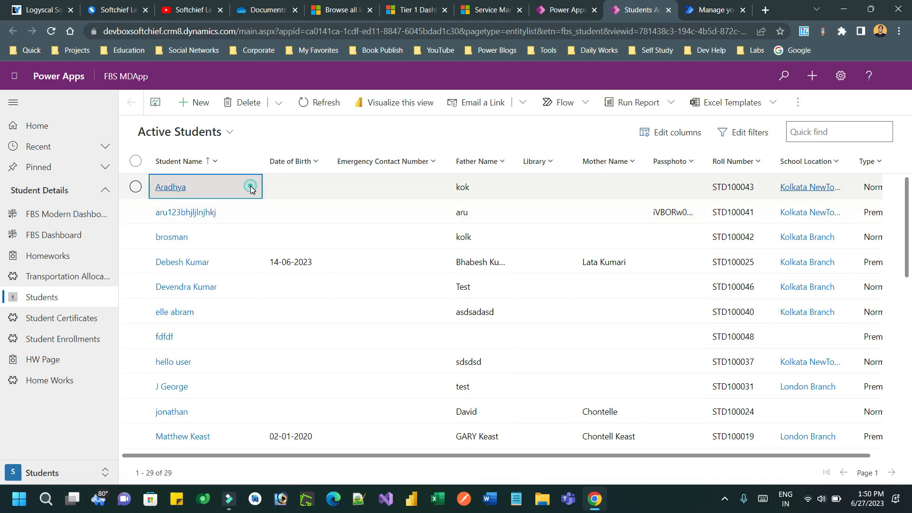
- Open Aradhya's student record and upload a passphoto from the Downloads undrawn image folder
click(170, 187)
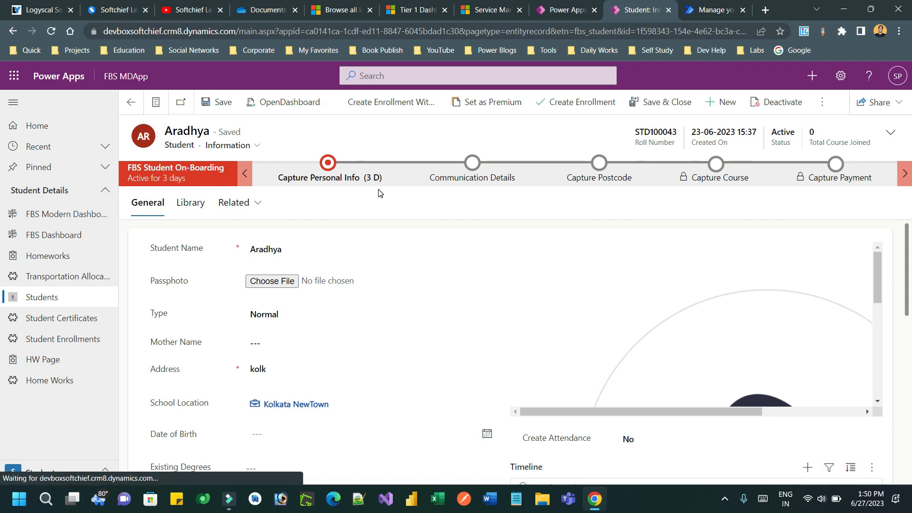
click(272, 281)
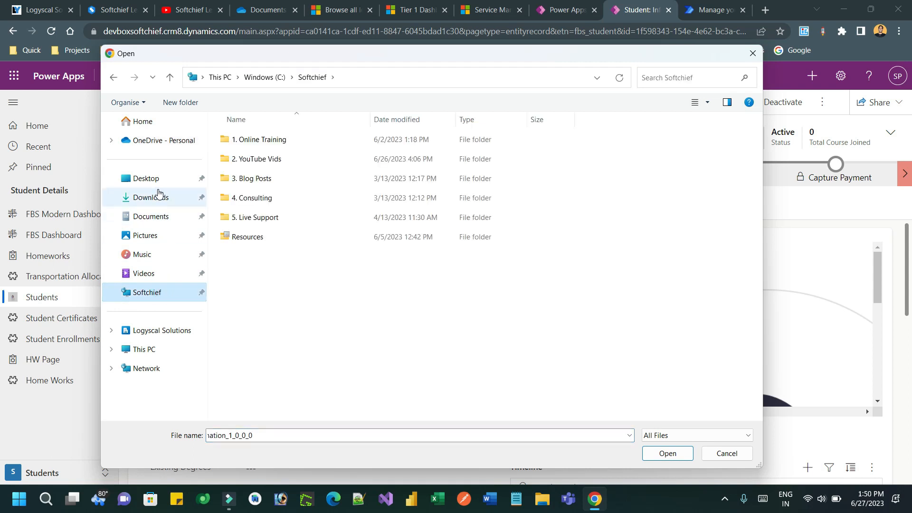
click(151, 197)
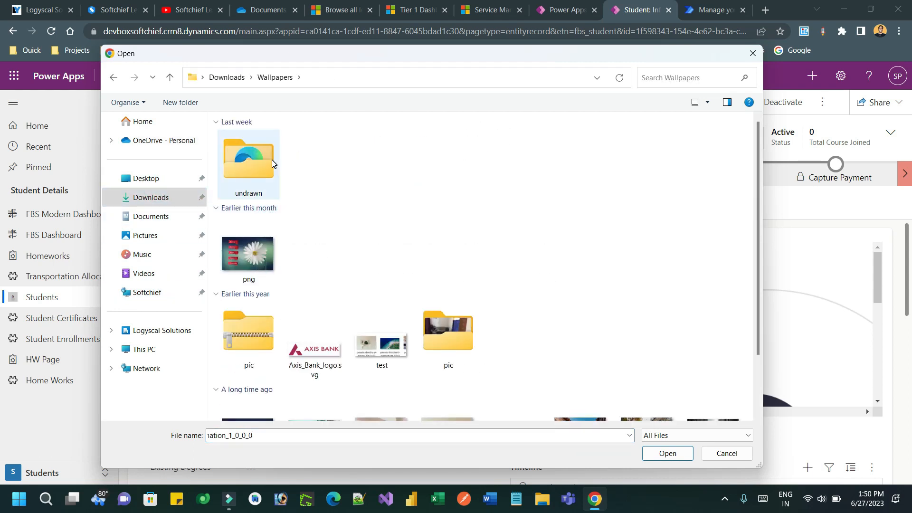
double_click(248, 160)
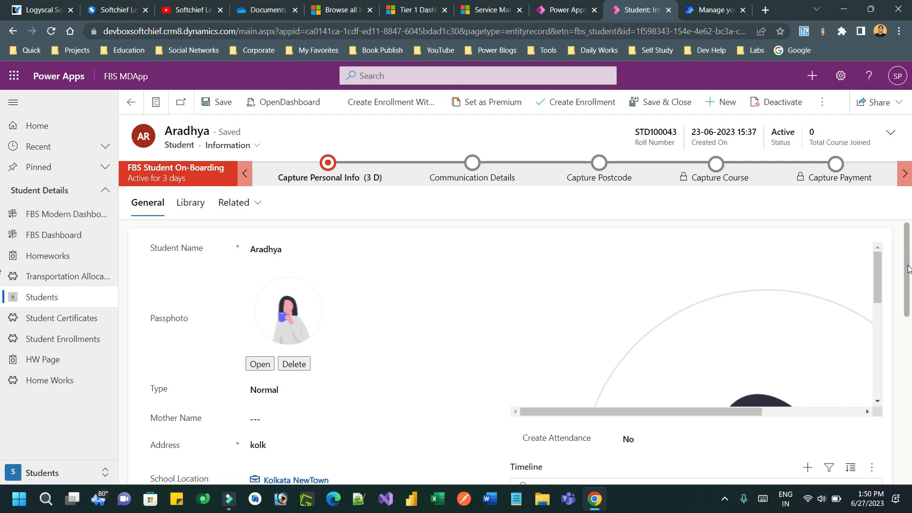
- Append 'ata' to Aradhya's address to make 'kolkata' and save the record
scroll(down, 3)
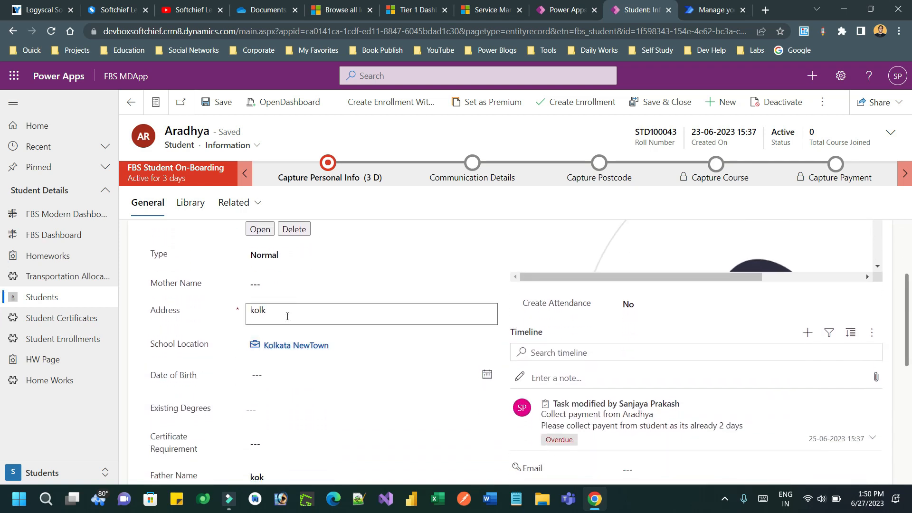
text(ata)
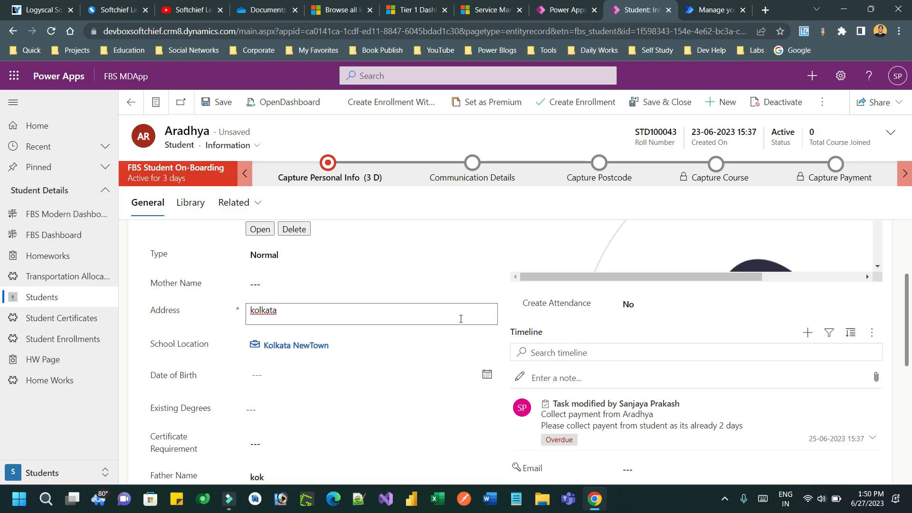
click(221, 102)
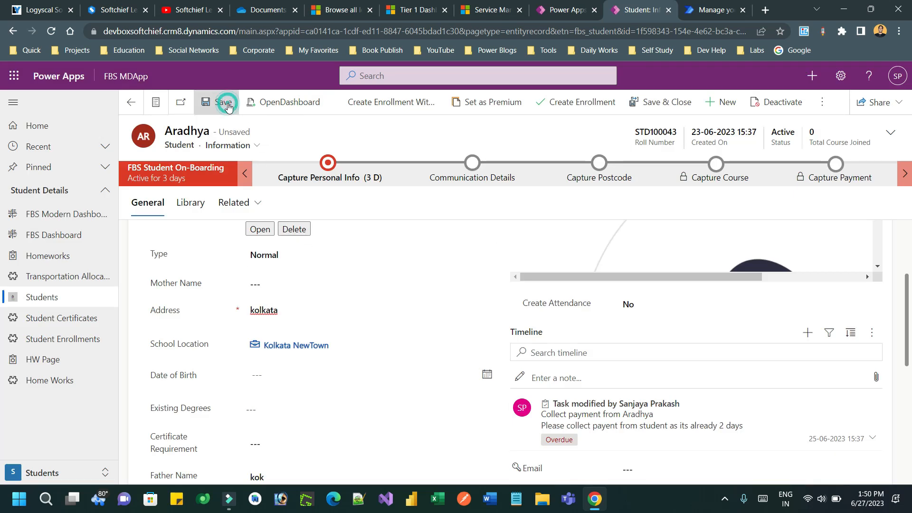
click(223, 101)
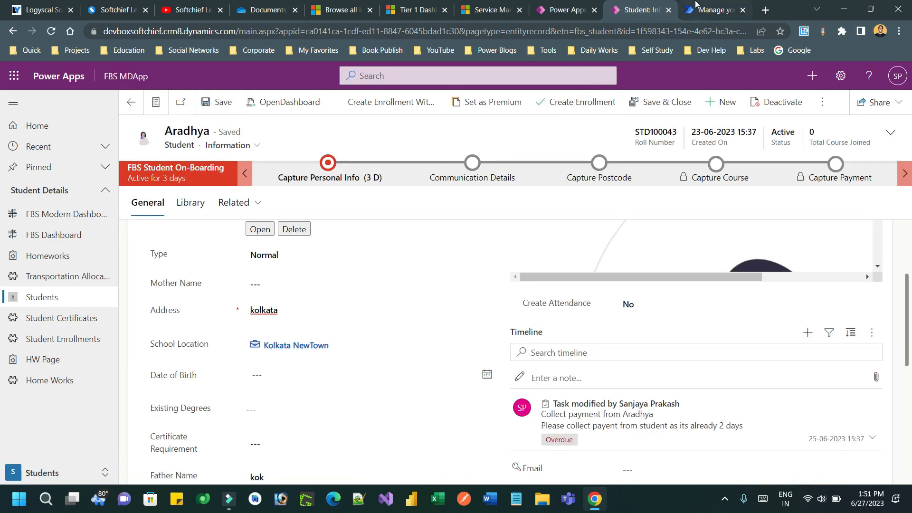
click(711, 10)
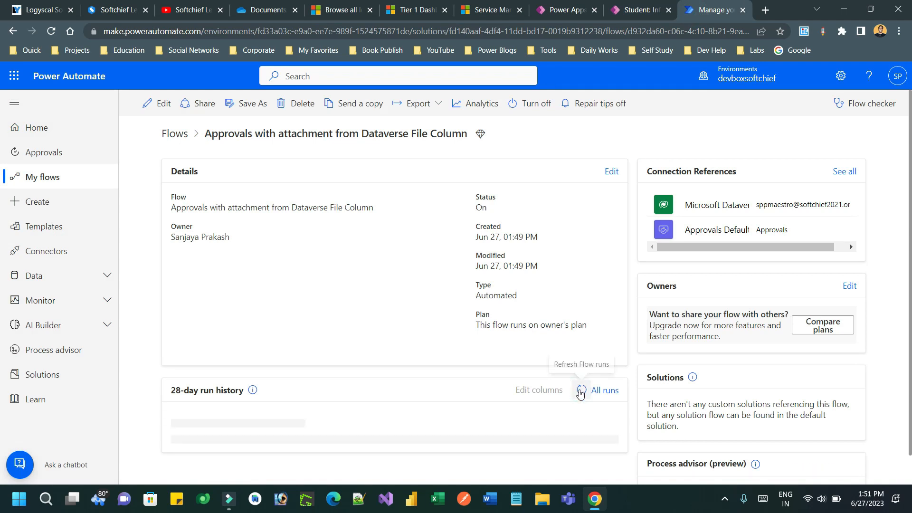
- Refresh the 28-day run history repeatedly until the new 01:51 PM run shows Running
click(580, 390)
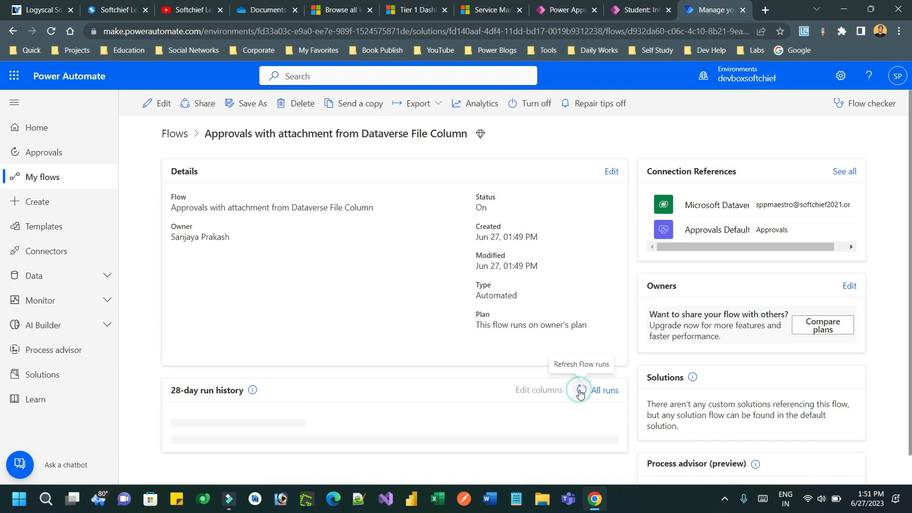
click(581, 393)
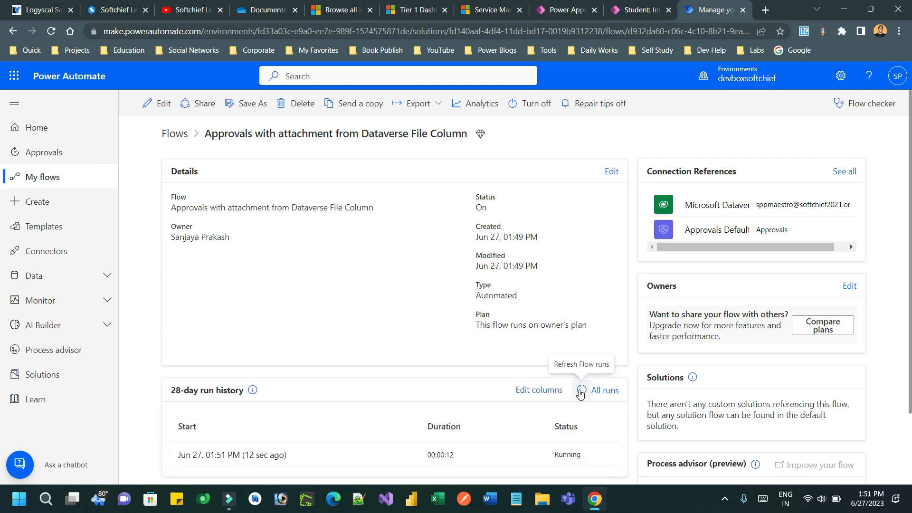
click(581, 391)
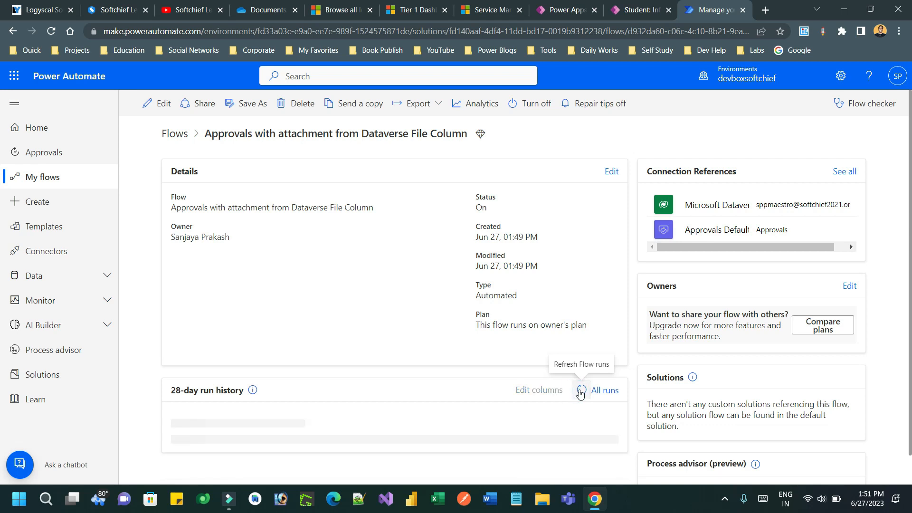
click(580, 389)
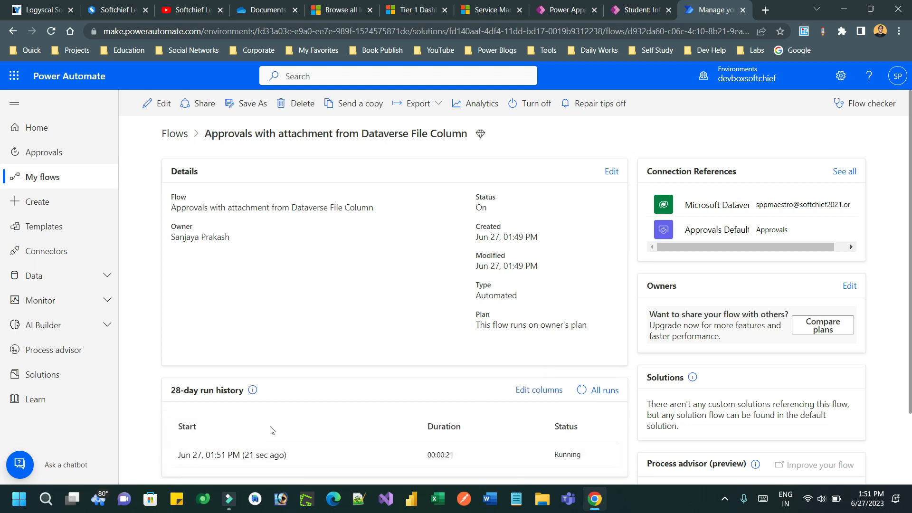
click(764, 10)
text(outlook.office.com/mail/)
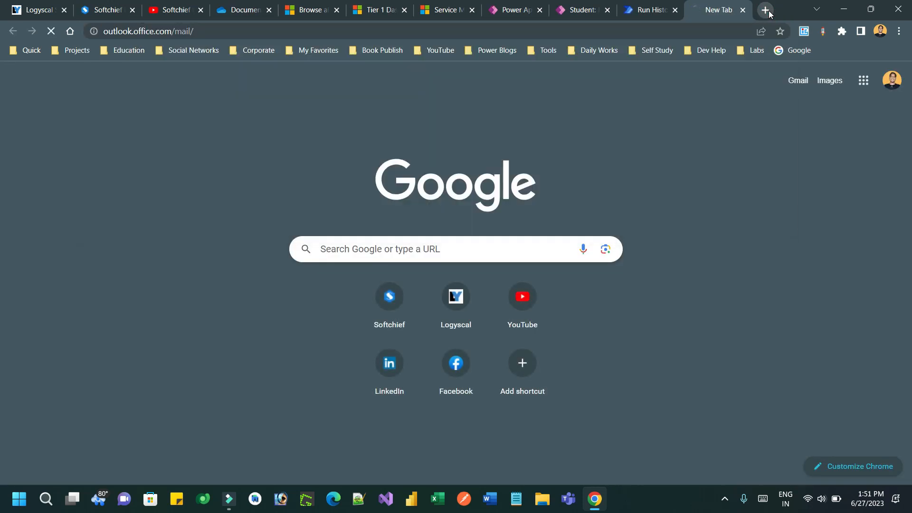
- View the running flow's step statuses, then move to the Outlook mailbox tab
click(649, 10)
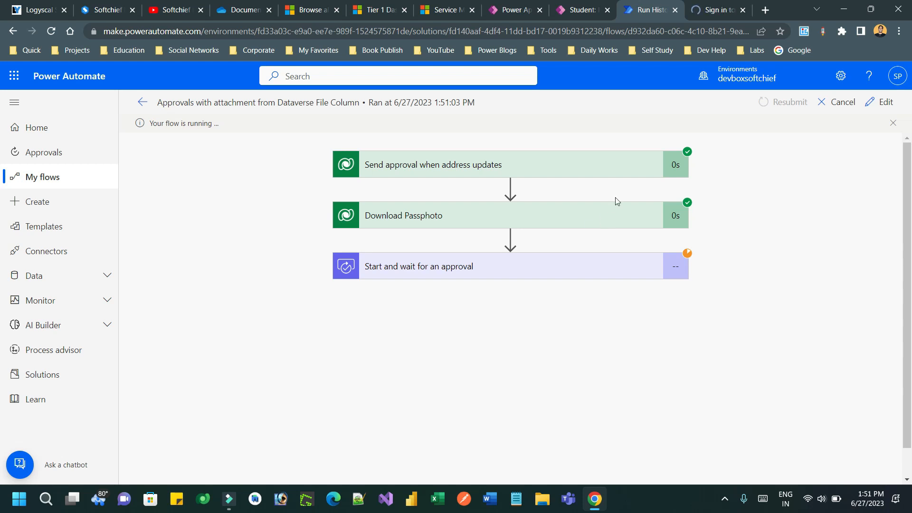
click(716, 10)
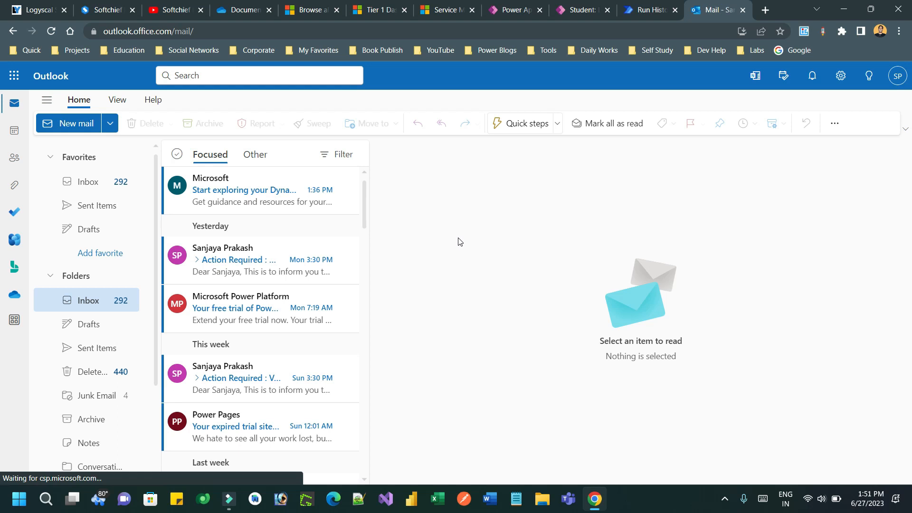
- Go through inbox messages until the 'Approval : Change Address Passphoto' email arrives
click(262, 427)
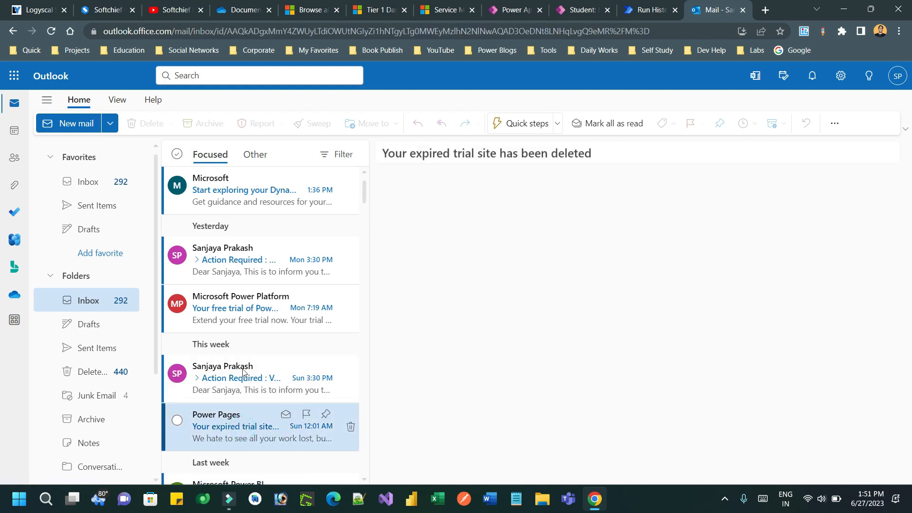
click(238, 259)
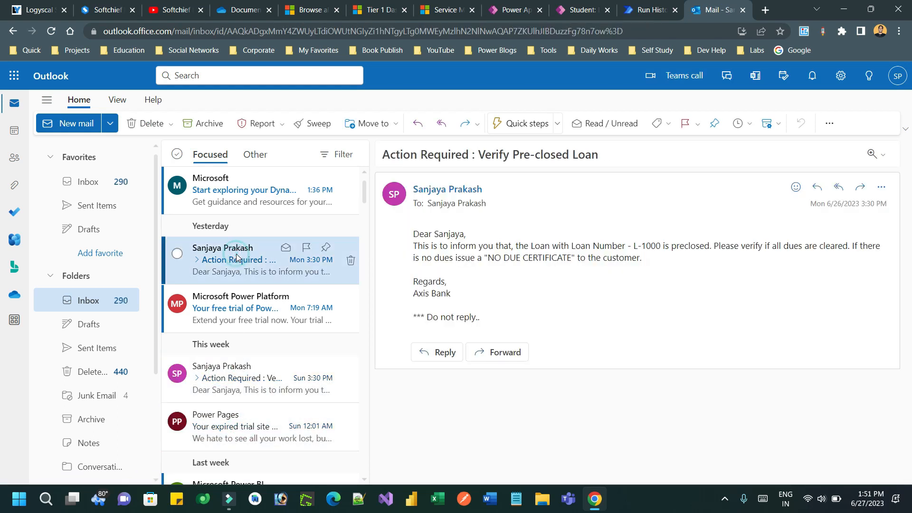
click(241, 308)
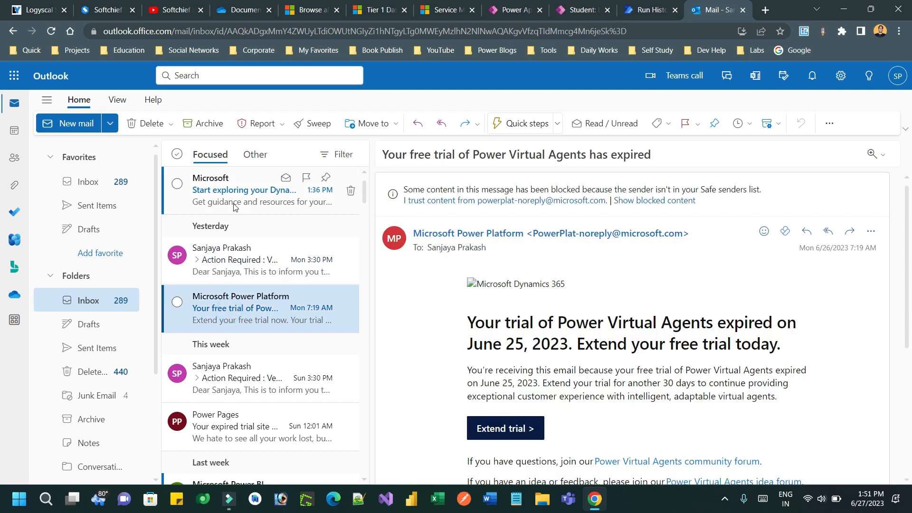
click(244, 190)
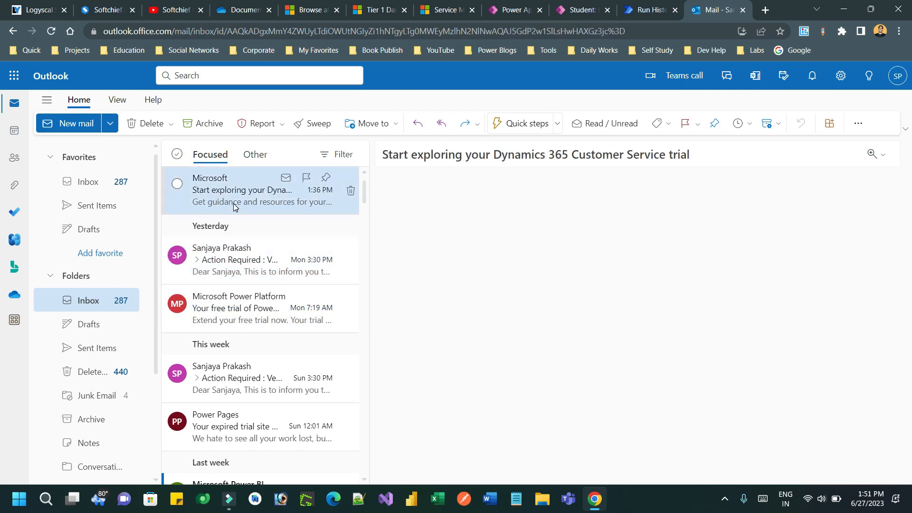
click(233, 190)
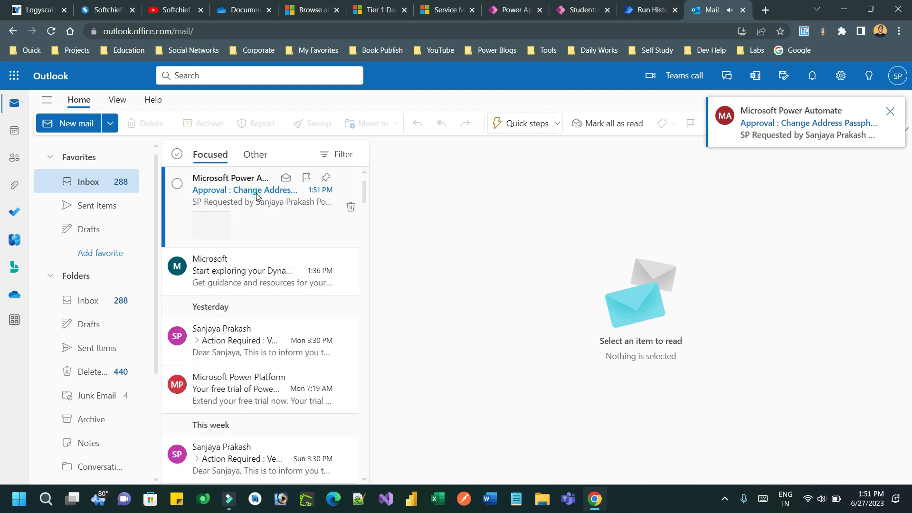
- Open the Change Address Passphoto approval email, confirm Aradhya.png is attached, and return to the run
click(257, 189)
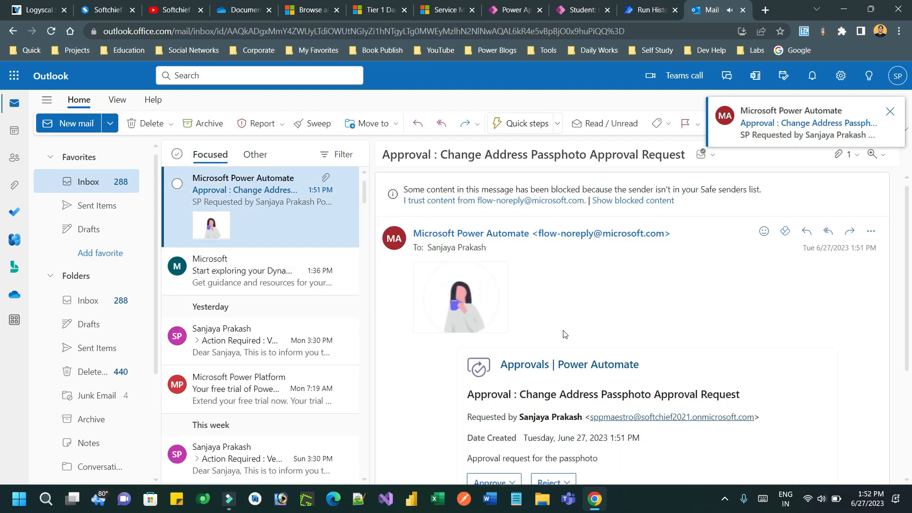
scroll(down, 3)
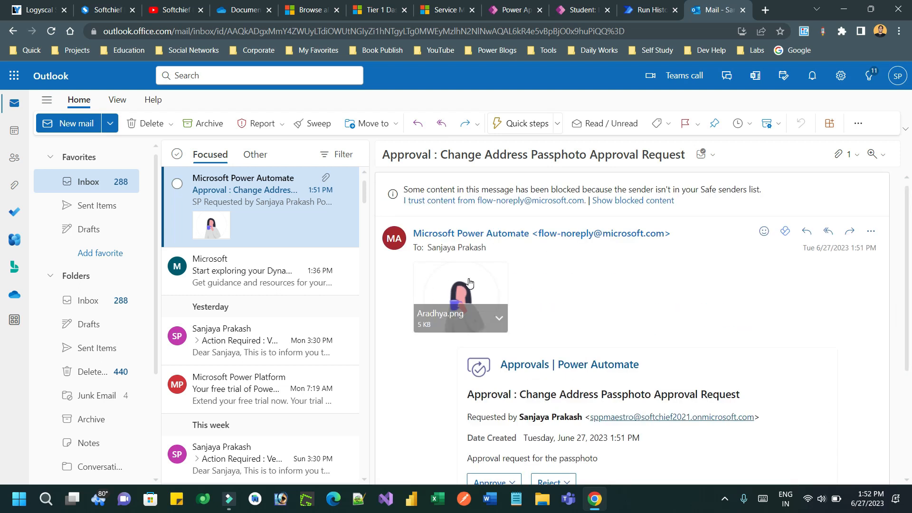
mouse_move(471, 290)
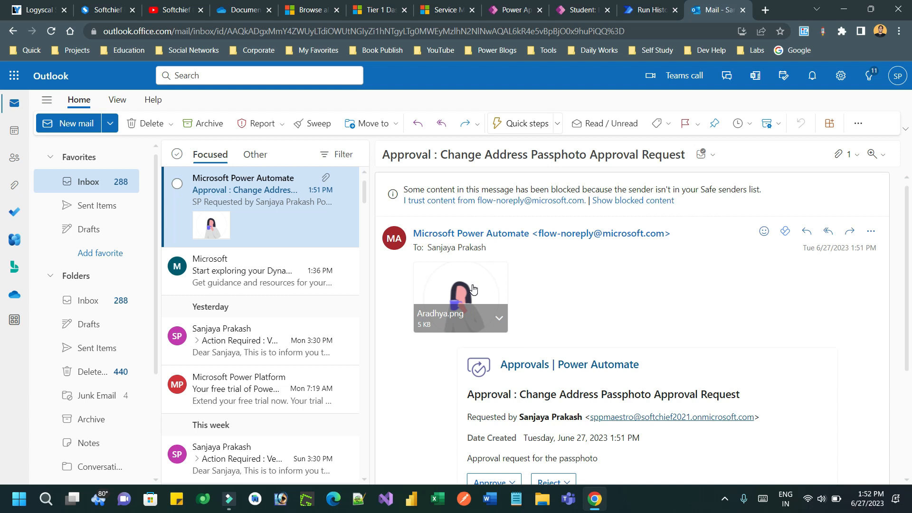
mouse_move(650, 10)
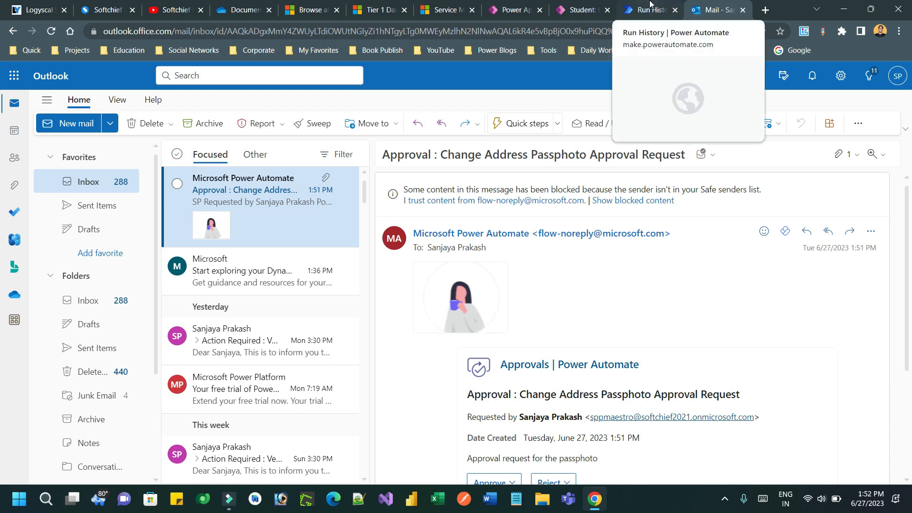
click(645, 10)
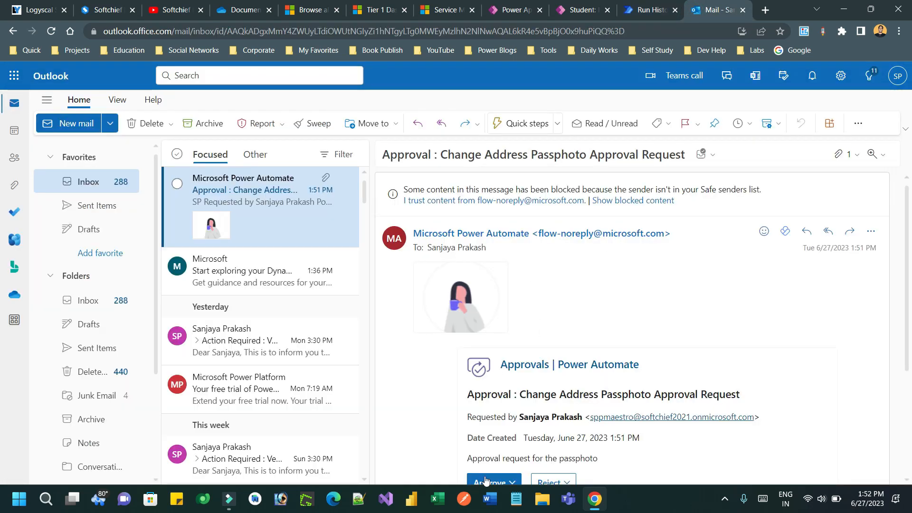
scroll(down, 3)
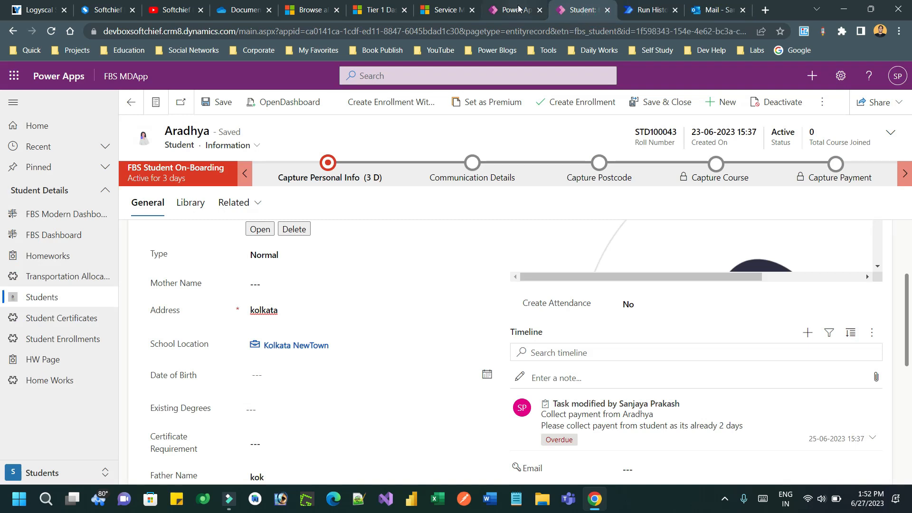
click(650, 10)
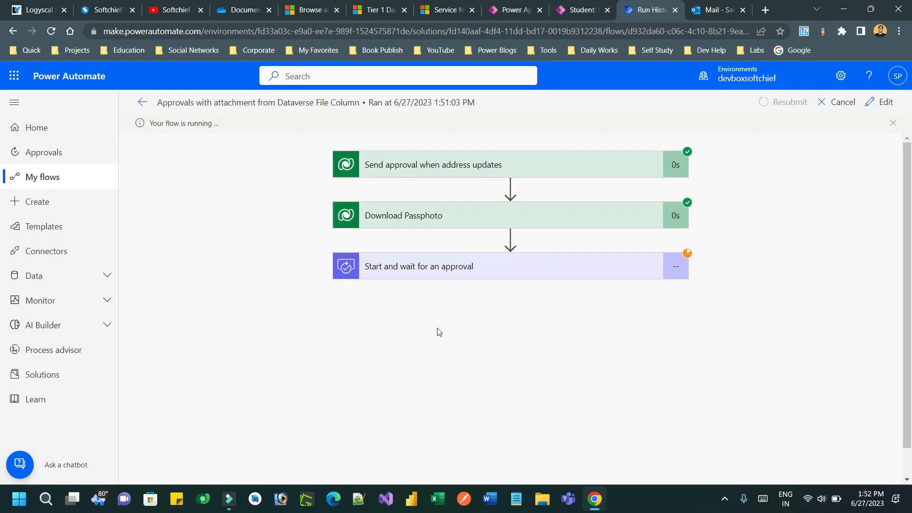